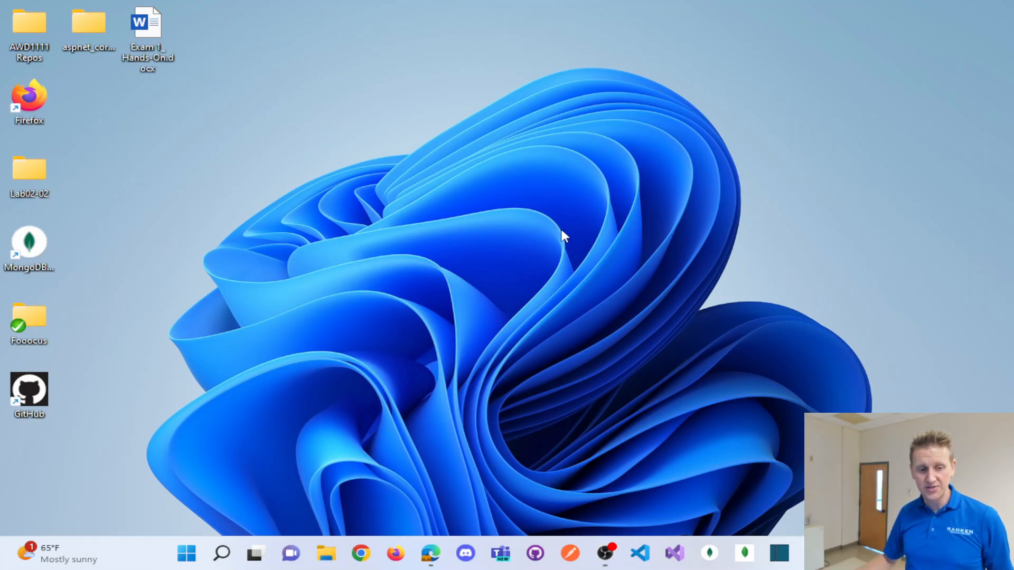
mouse_move(240, 450)
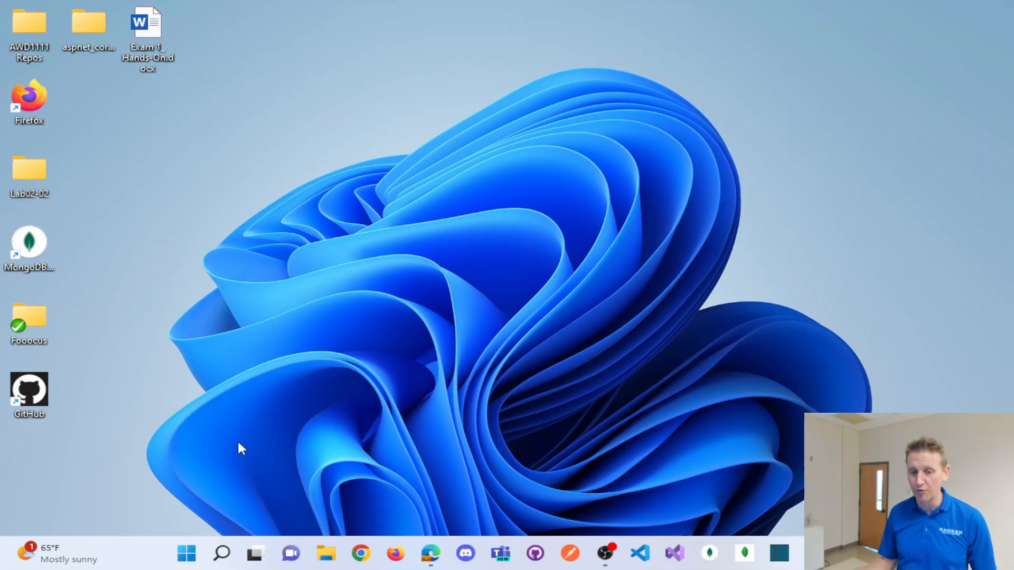
Step: Run mongosh from a new Command Prompt and reach the local test database prompt
click(185, 553)
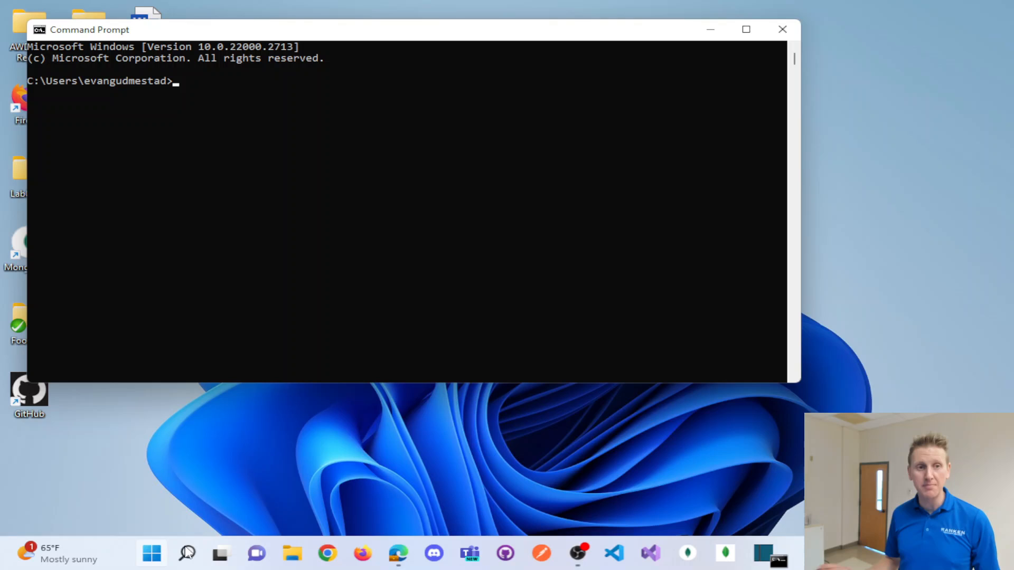
text(mon)
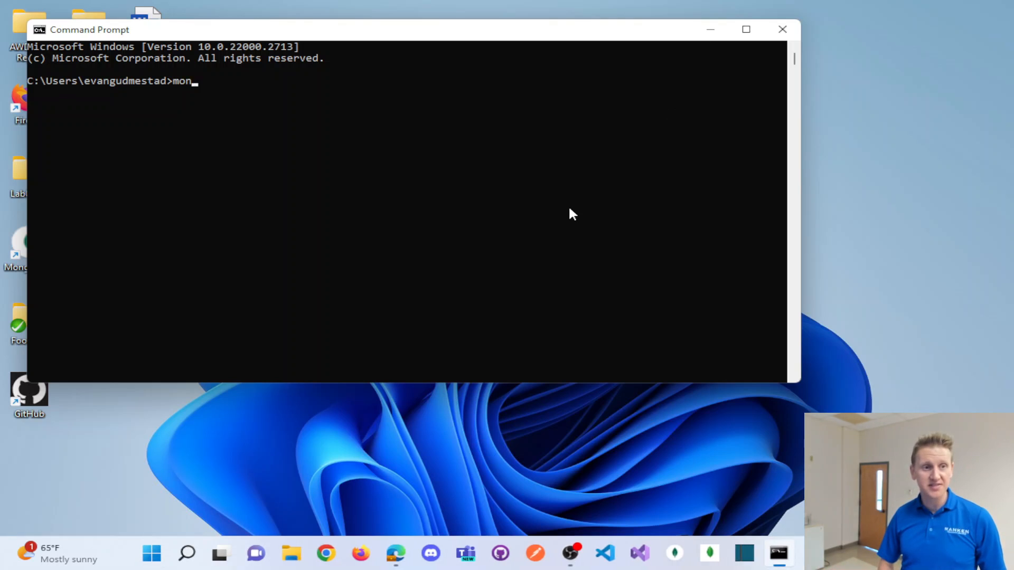
text(gosh)
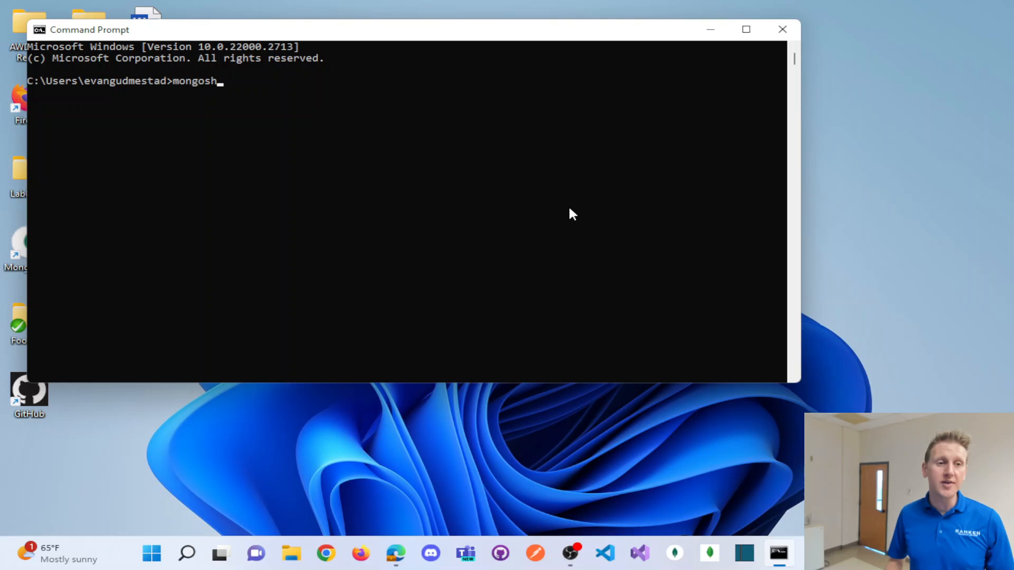
key(Return)
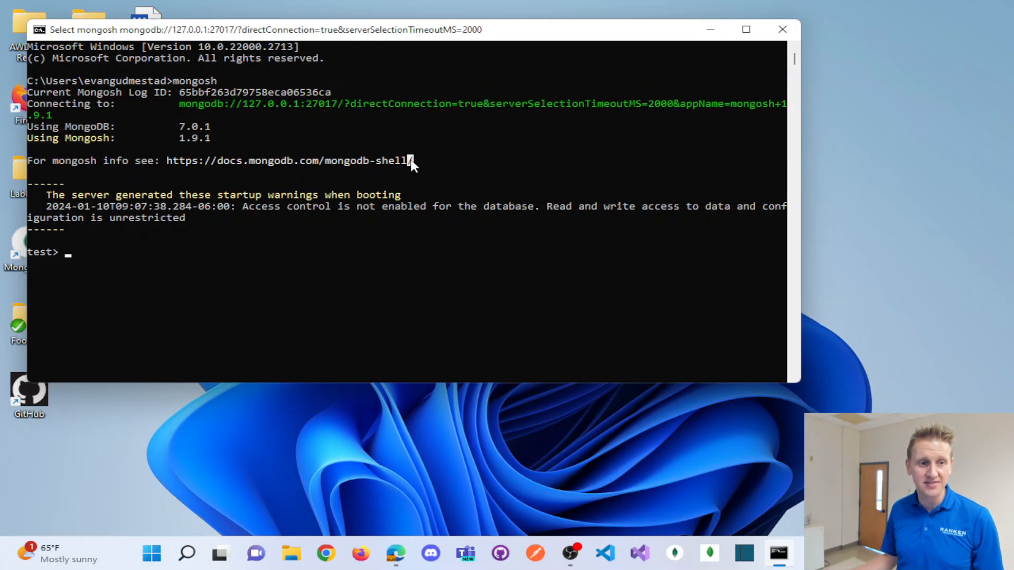
mouse_move(383, 263)
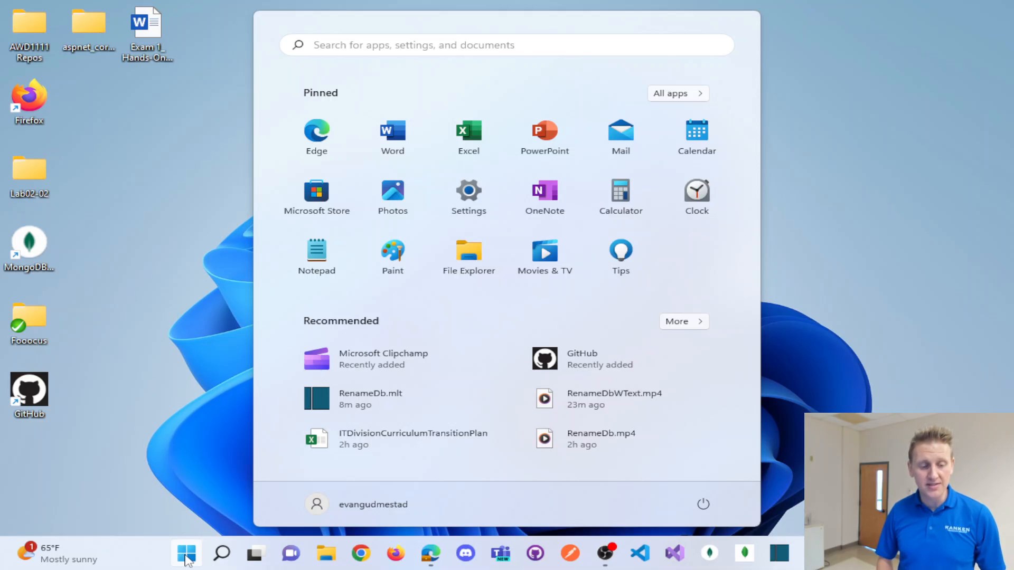
Step: Reach the system Path entry list via the 'envi' Start search and Environment Variables
text(envi)
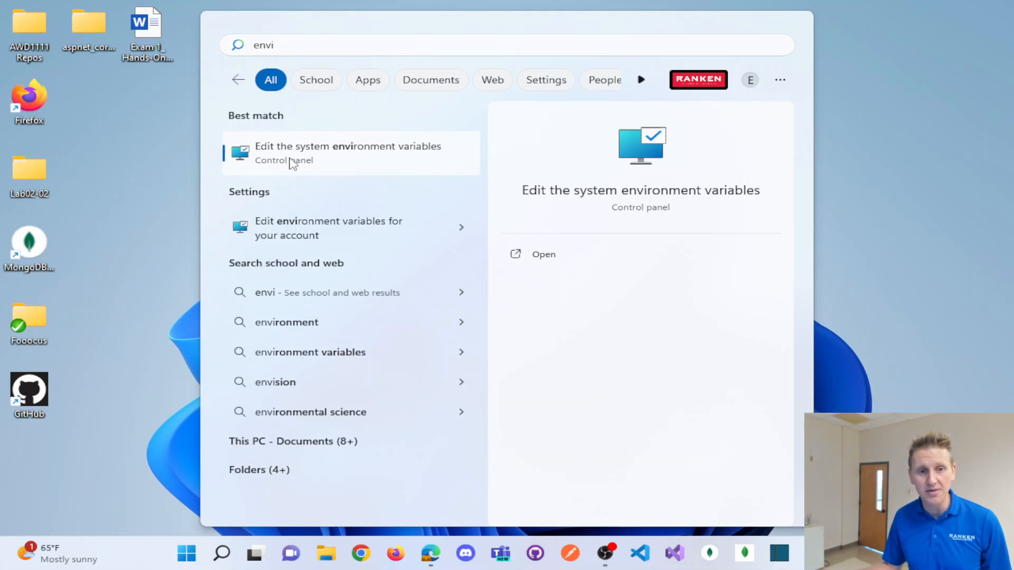
click(348, 152)
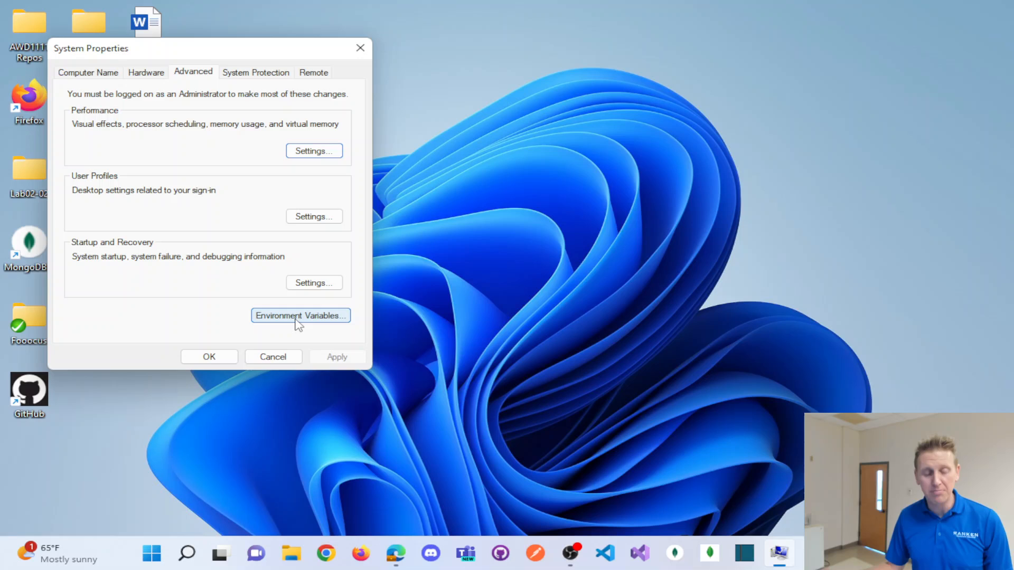
click(300, 316)
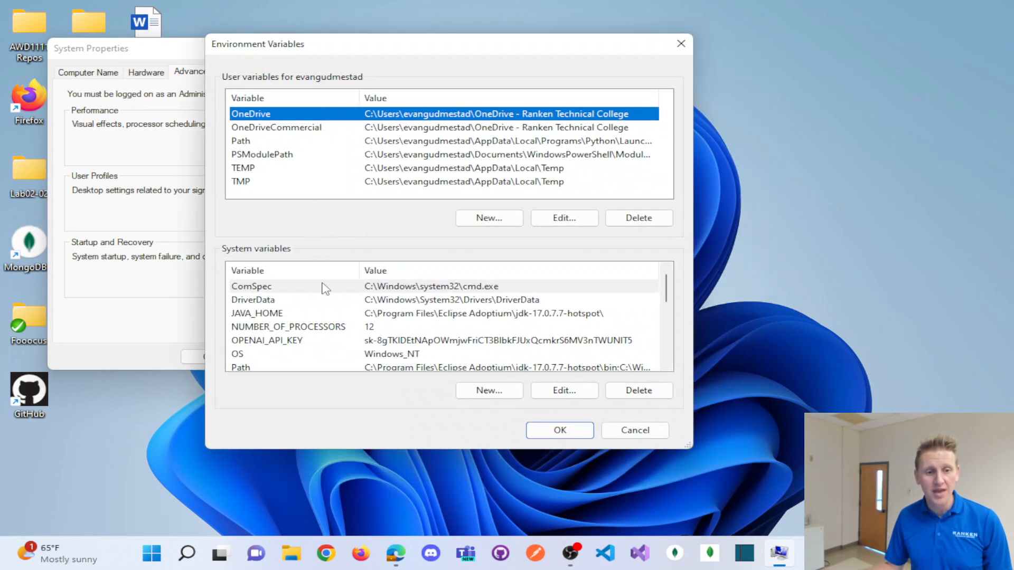
mouse_move(291, 335)
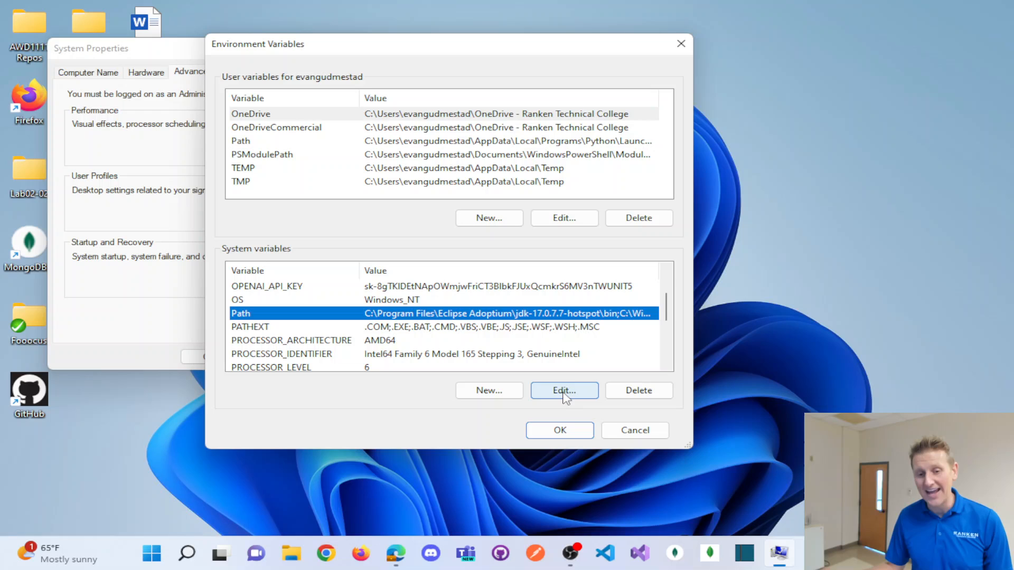
click(564, 390)
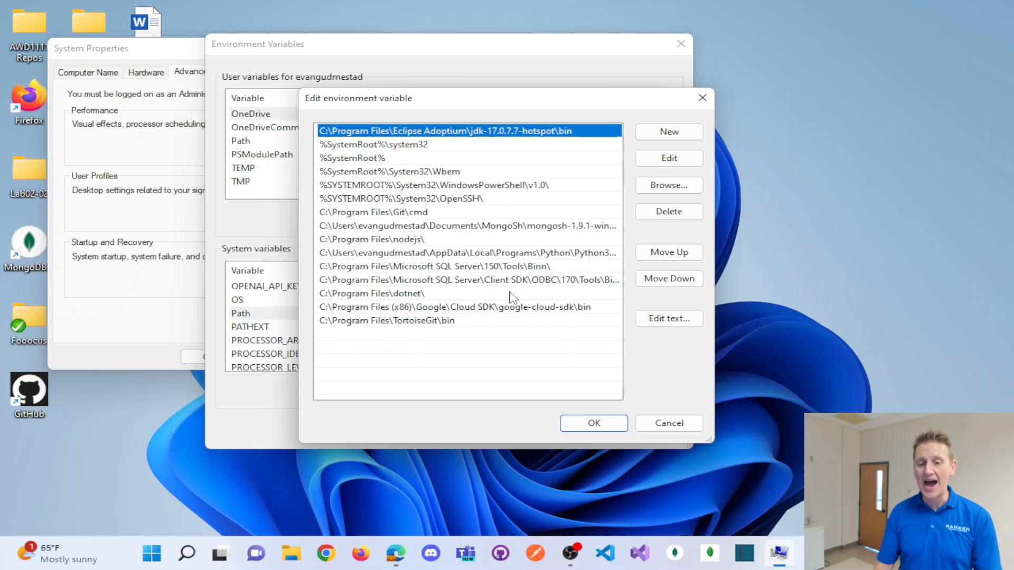
mouse_move(362, 512)
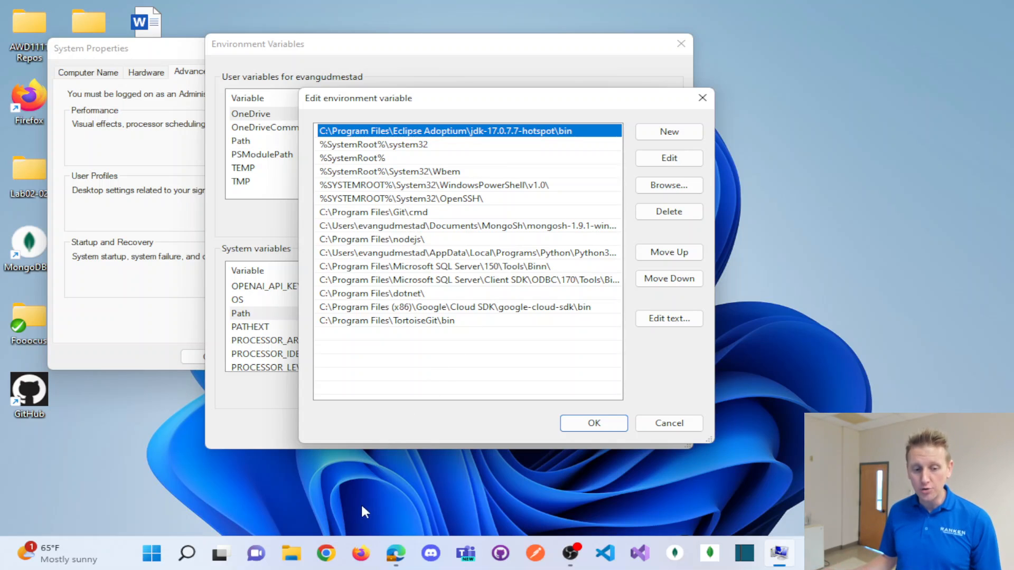
mouse_move(327, 555)
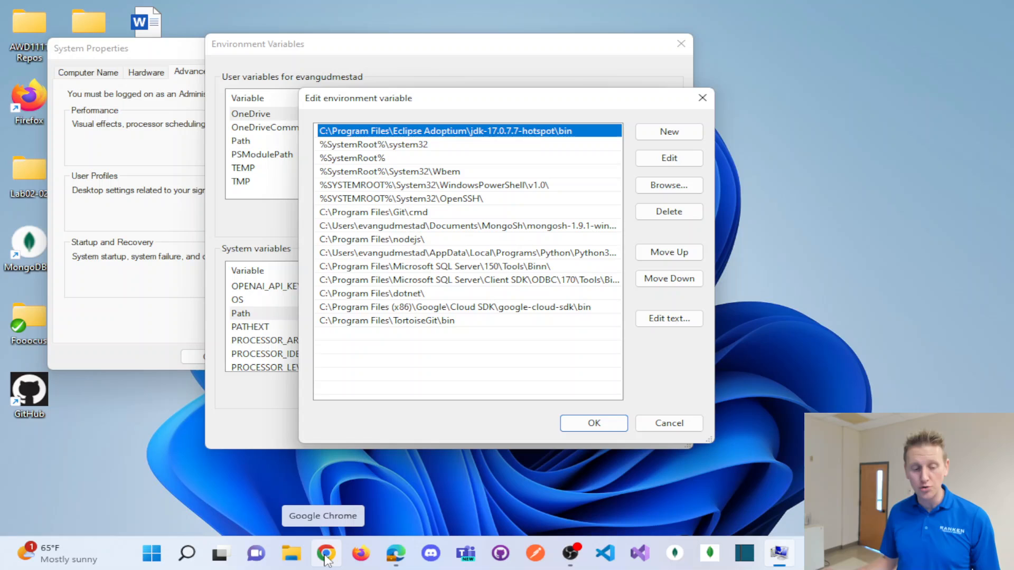
click(326, 553)
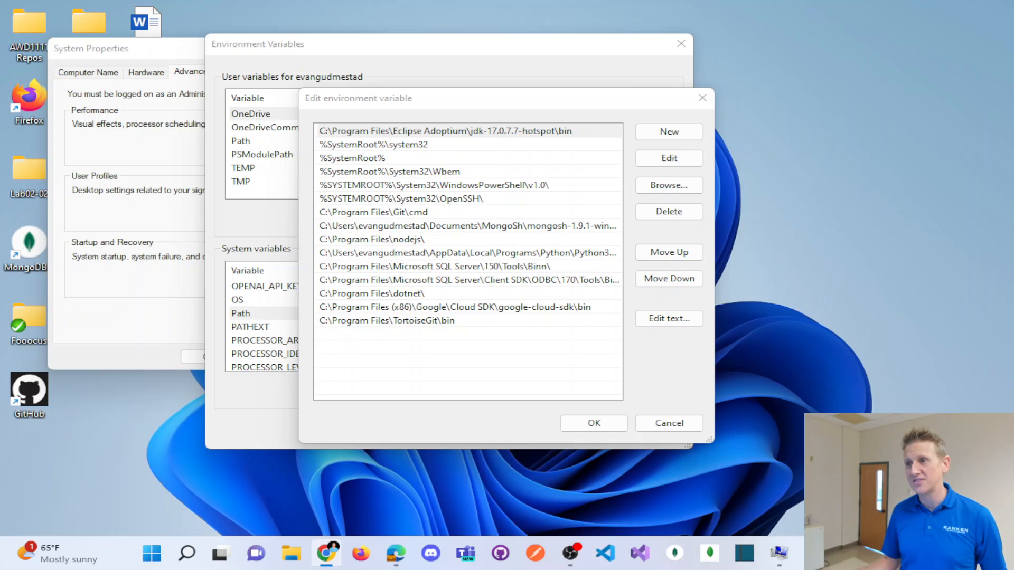
Step: Search mongodb.com mongosh in Chrome and pick the MongoDB Shell Download result
click(327, 553)
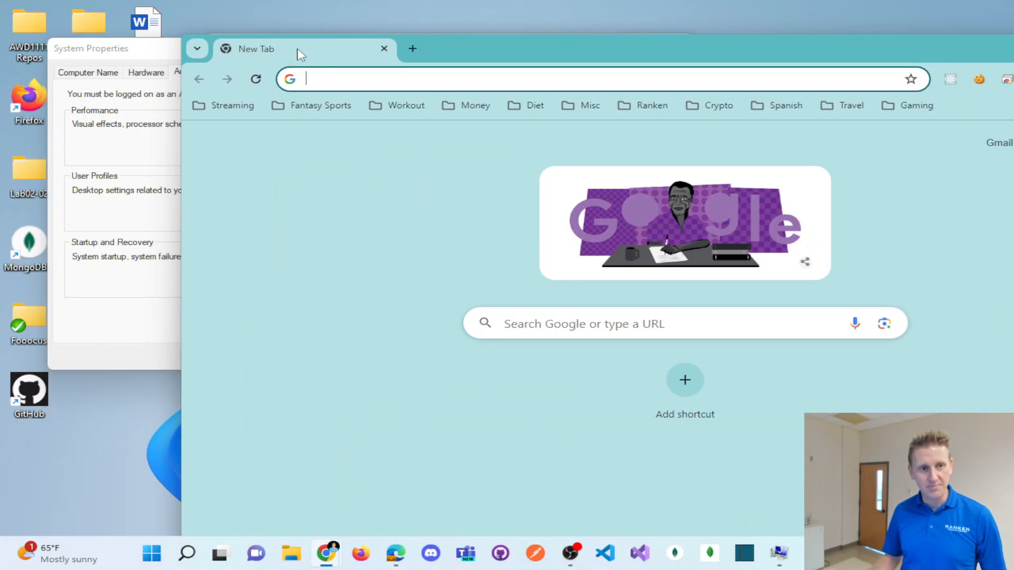
text(mongodb.com)
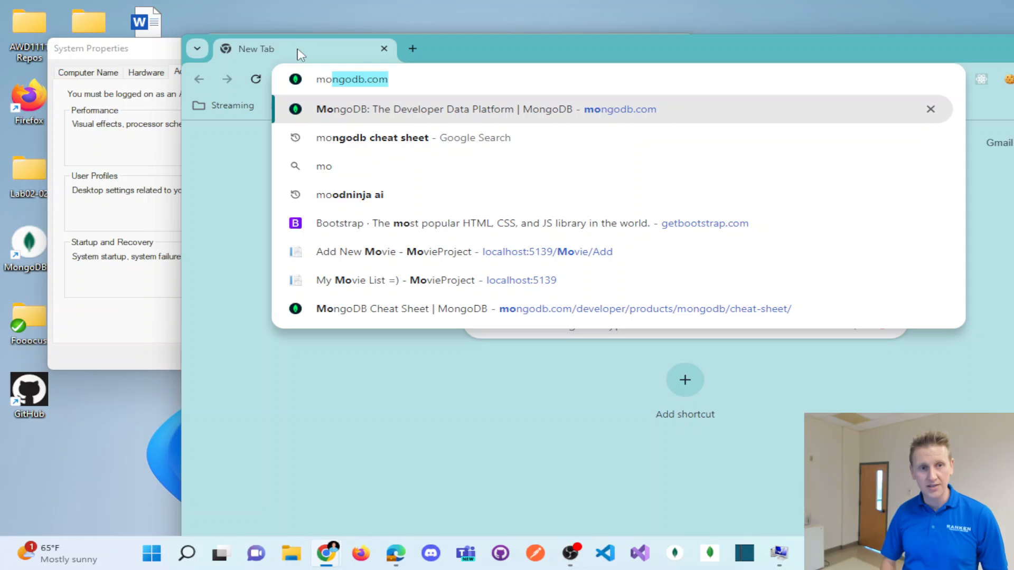
text(mongosh+download&gs_lcrp=EgZjaHJv)
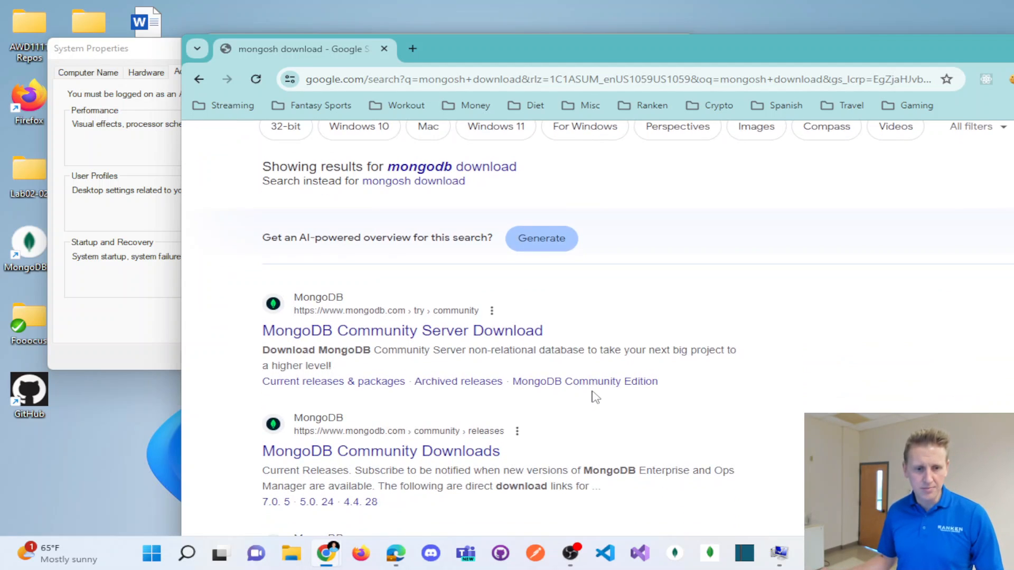
scroll(down, 3)
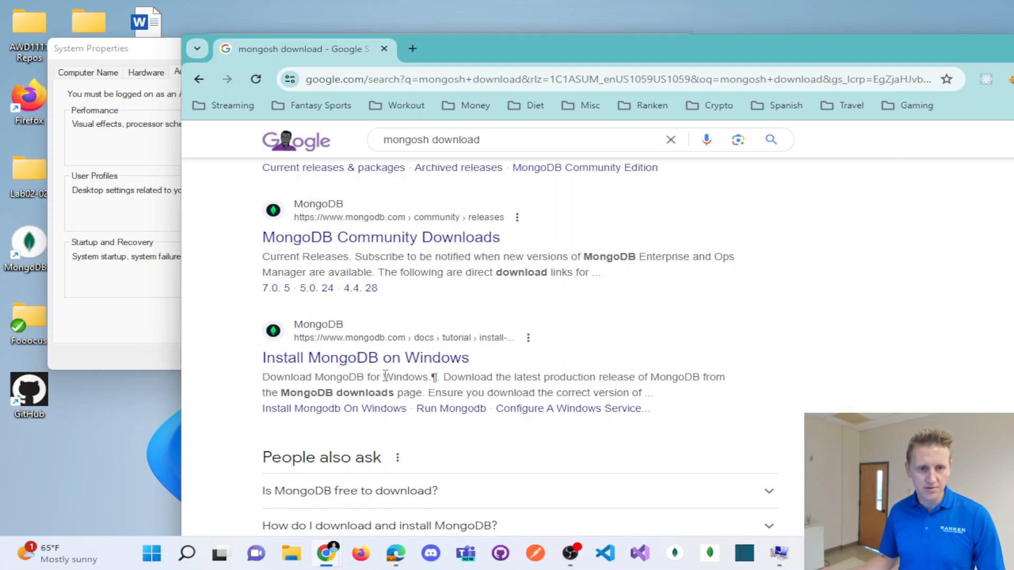
scroll(up, 3)
text(ell)
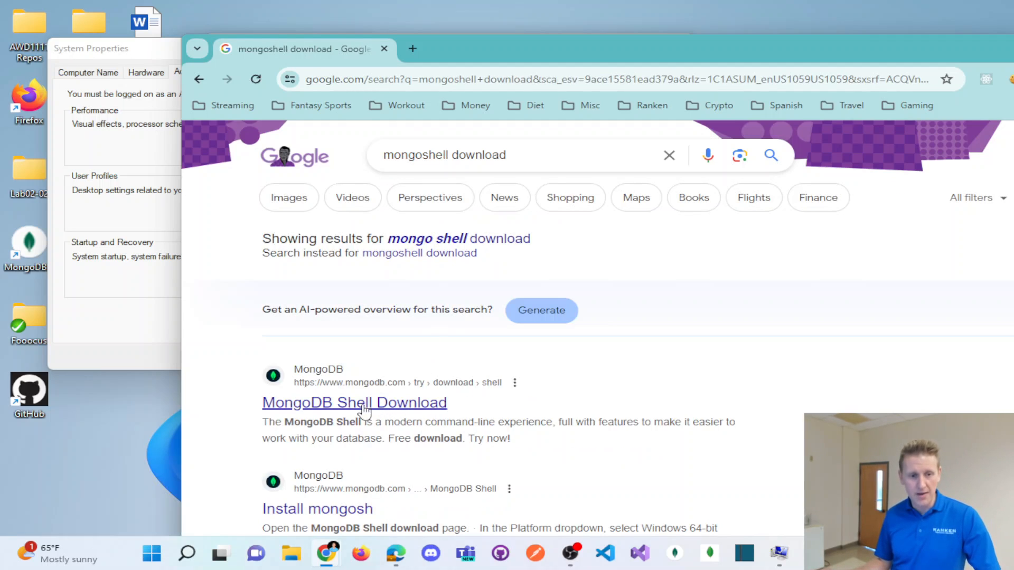
click(355, 402)
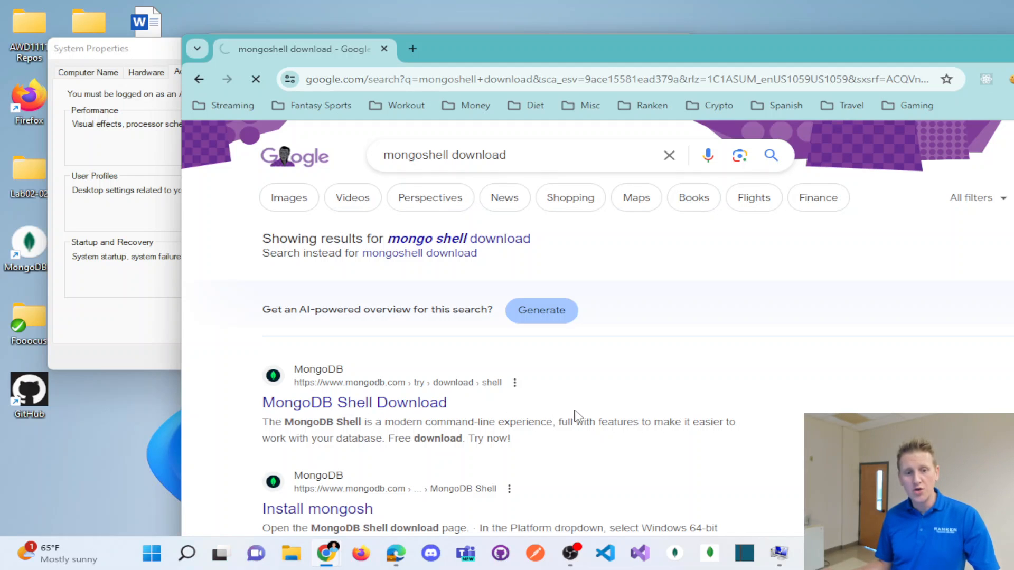
click(354, 403)
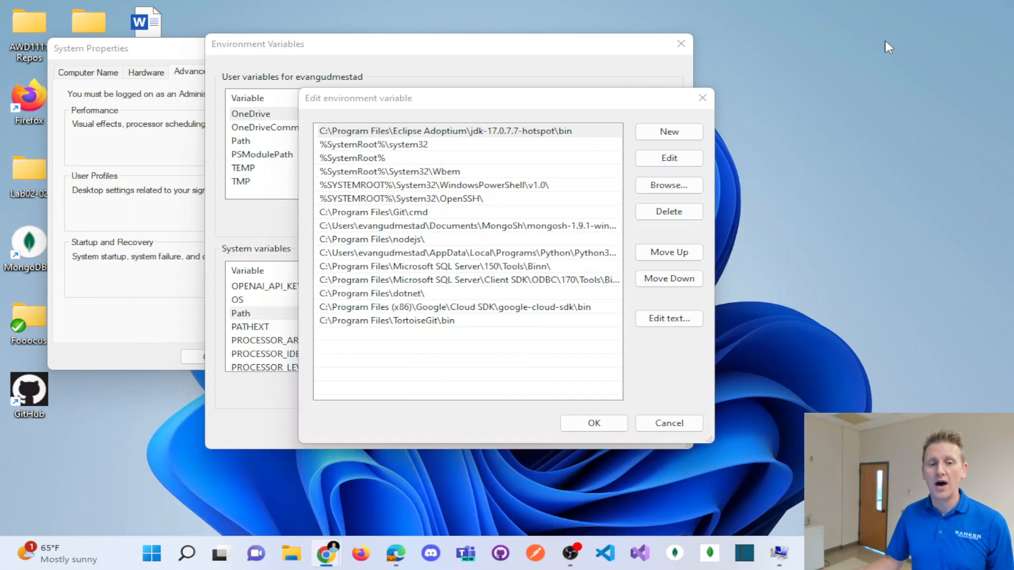
Step: Bring the Path folder list to front and select the google-cloud-sdk bin entry
click(453, 131)
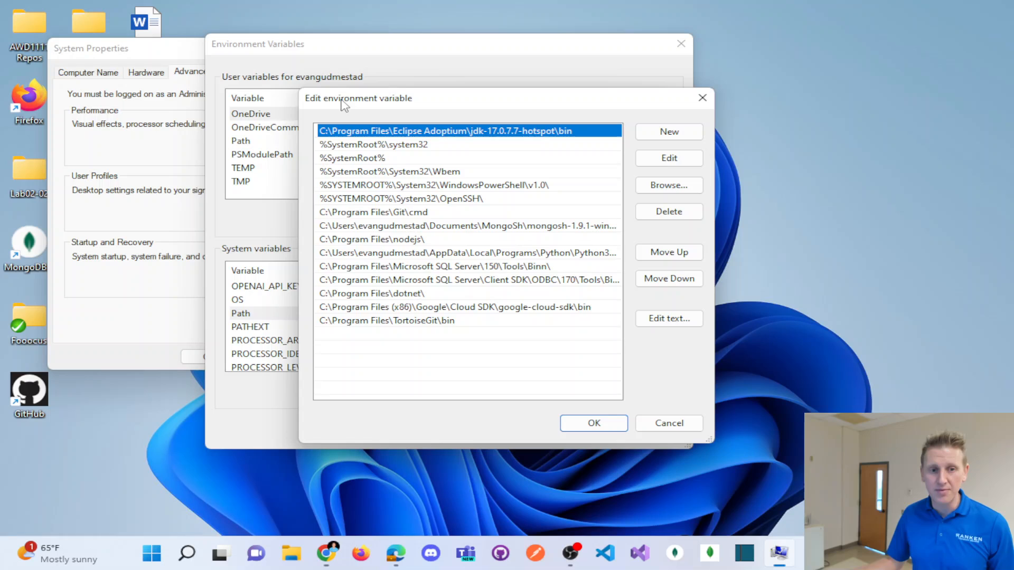
mouse_move(385, 233)
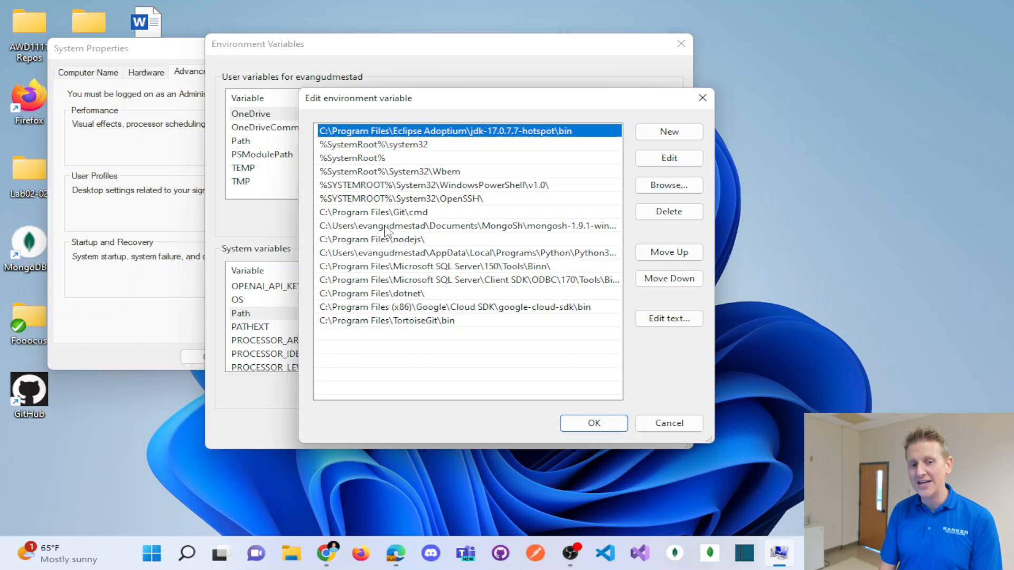
mouse_move(368, 149)
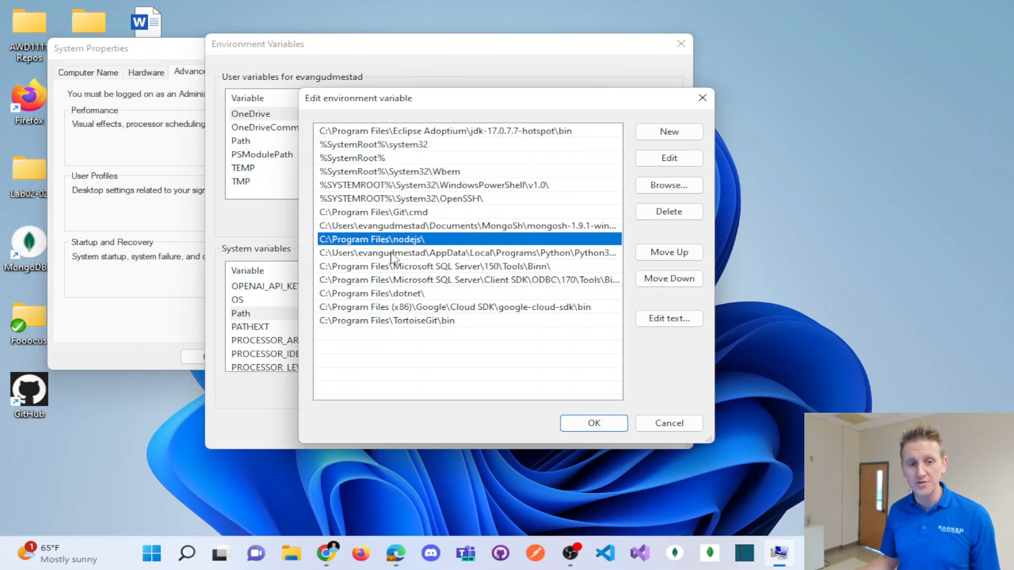
click(453, 306)
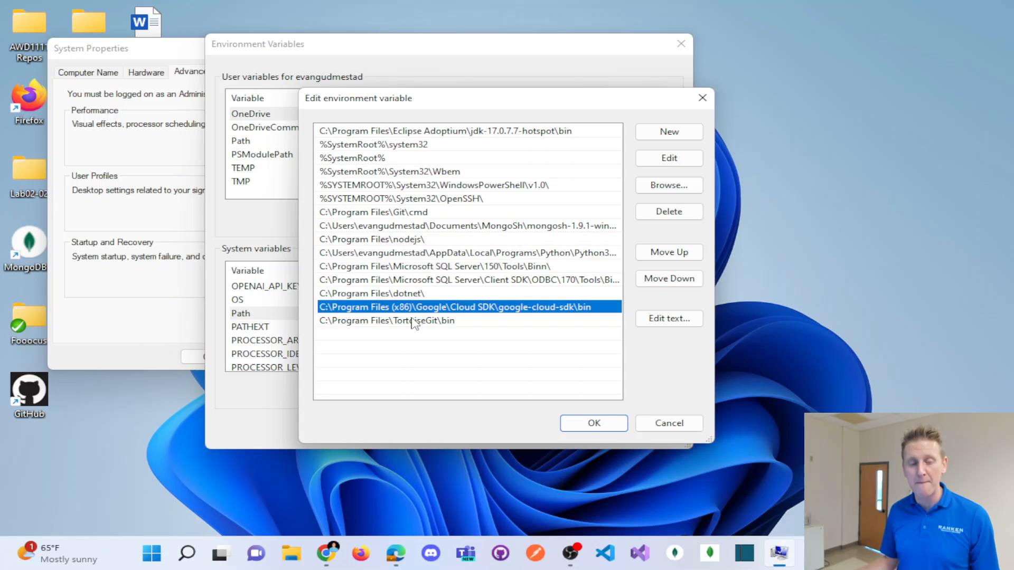
click(387, 321)
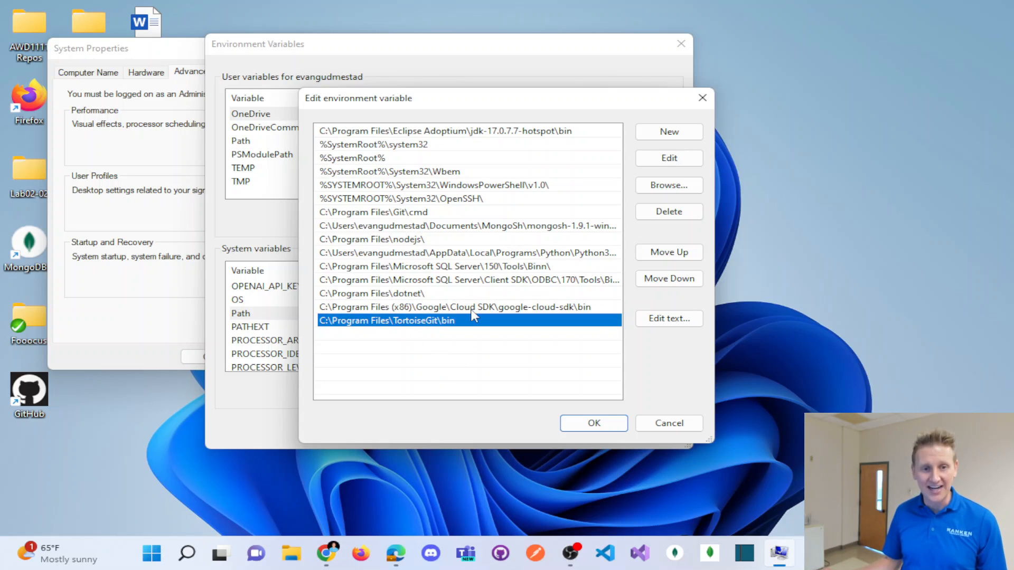
mouse_move(461, 224)
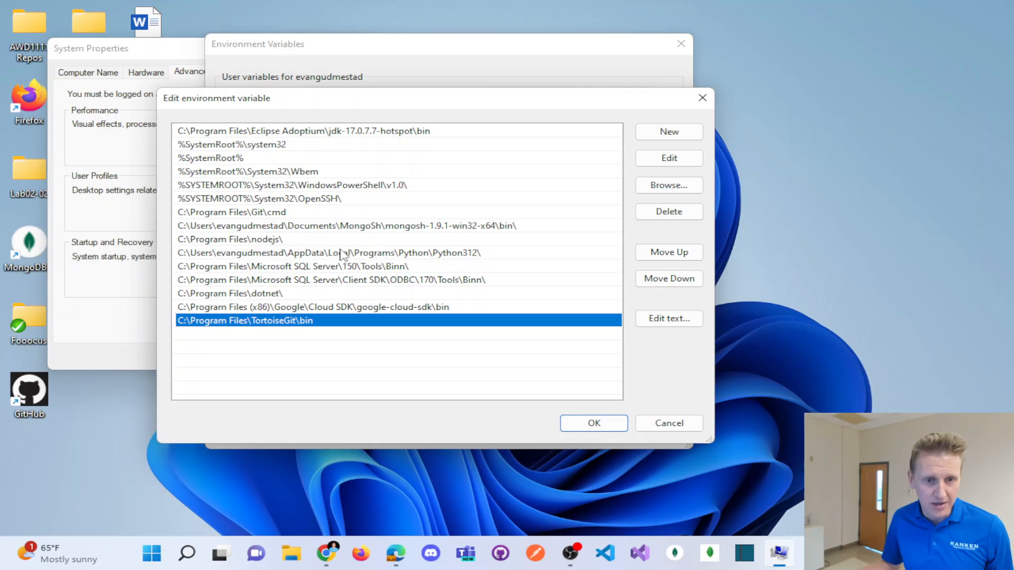
mouse_move(347, 288)
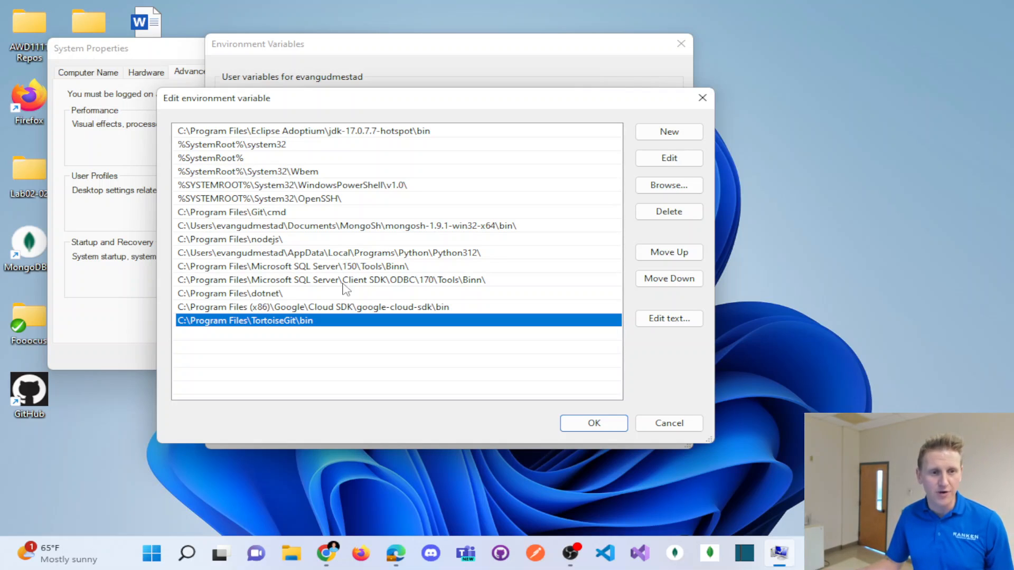
mouse_move(351, 301)
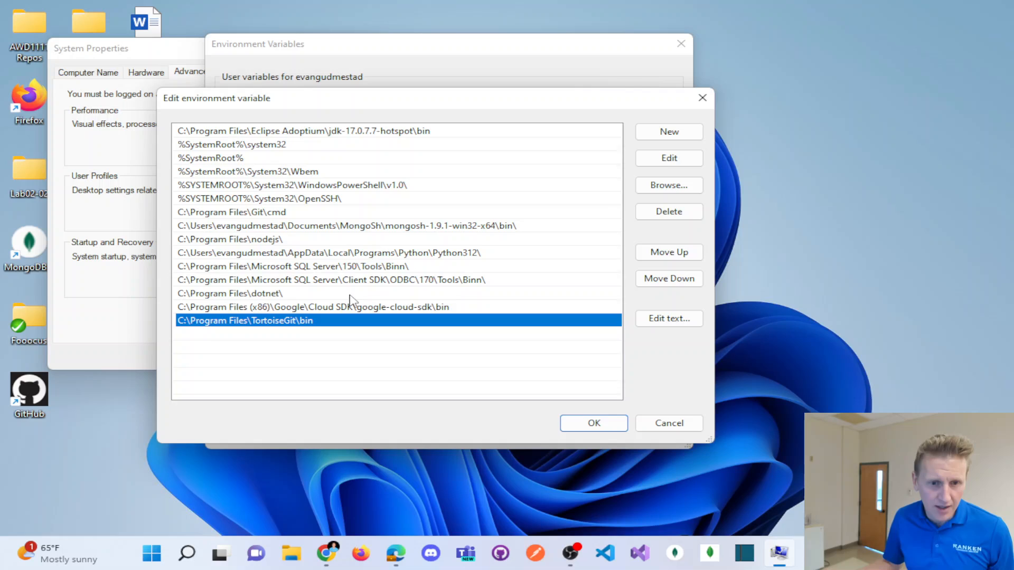
mouse_move(315, 220)
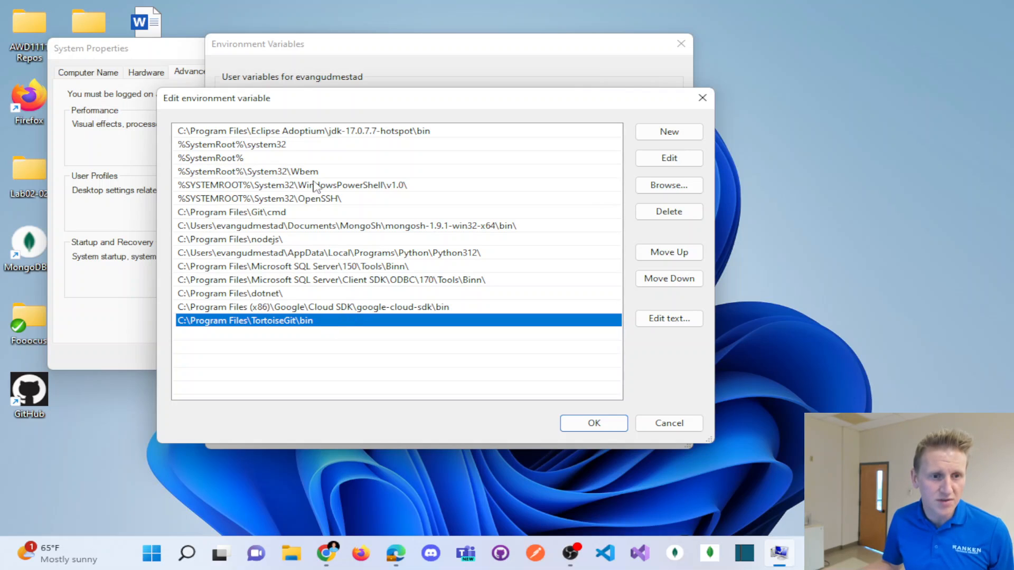
mouse_move(323, 232)
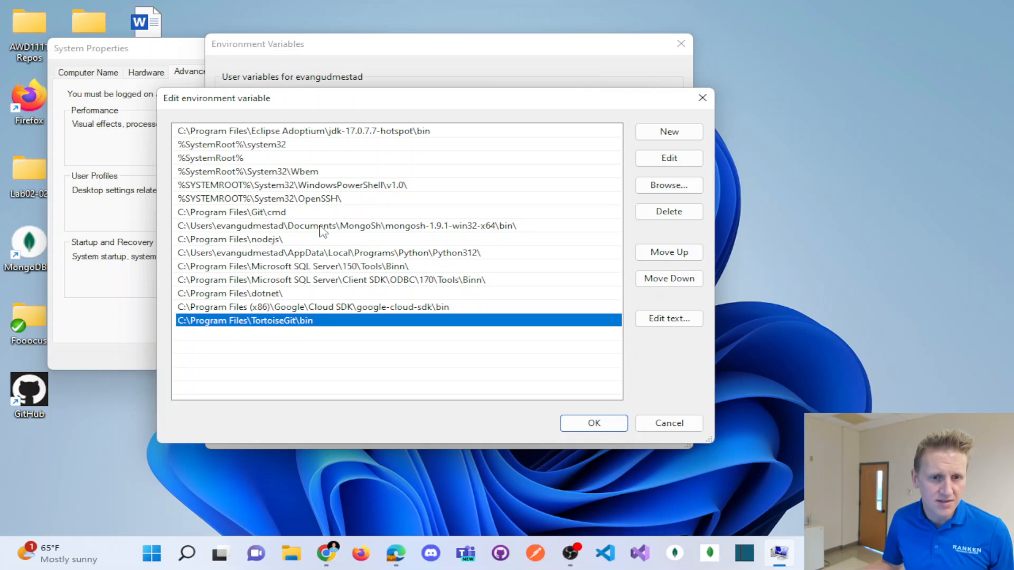
click(347, 226)
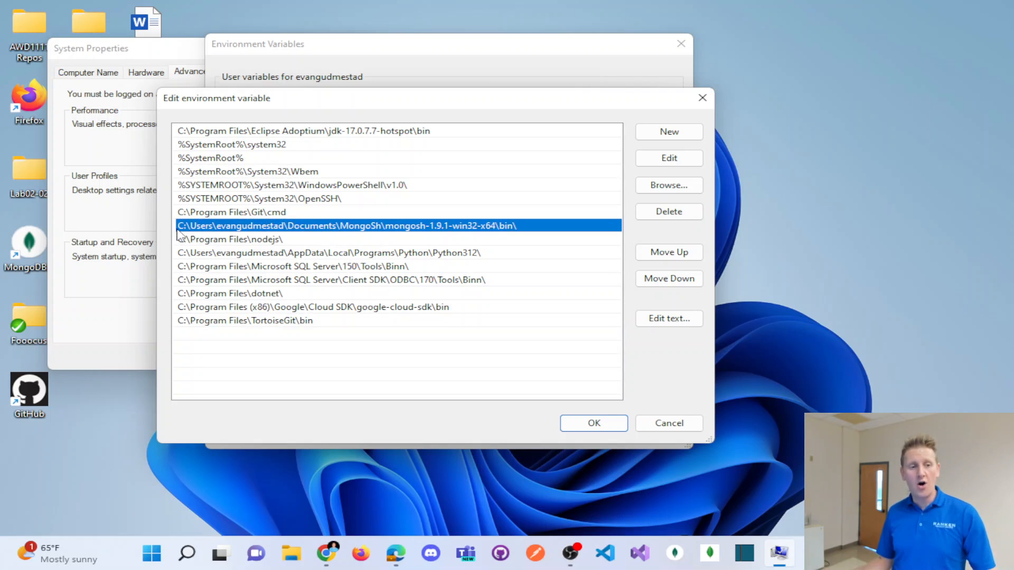
mouse_move(322, 233)
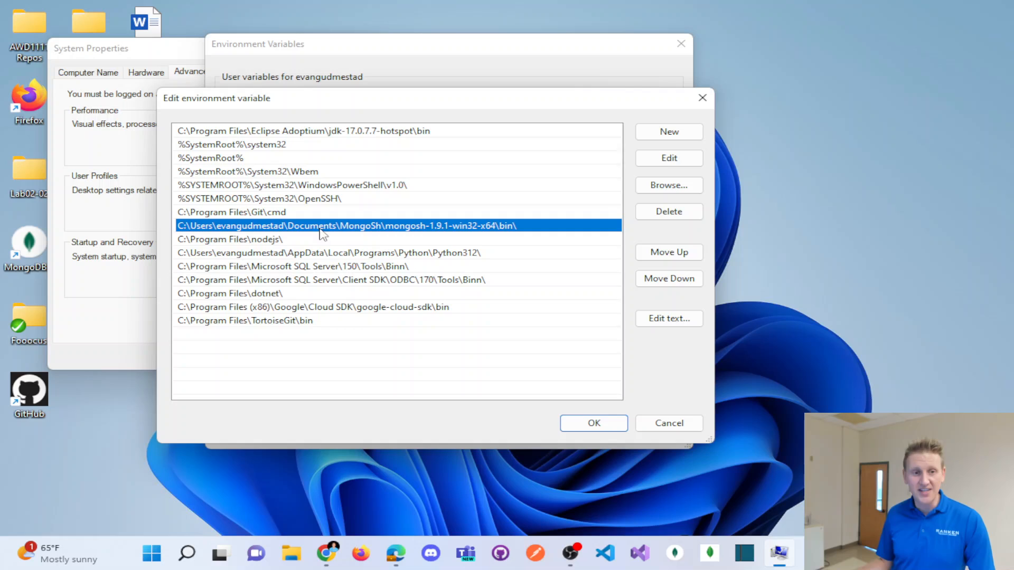
mouse_move(414, 236)
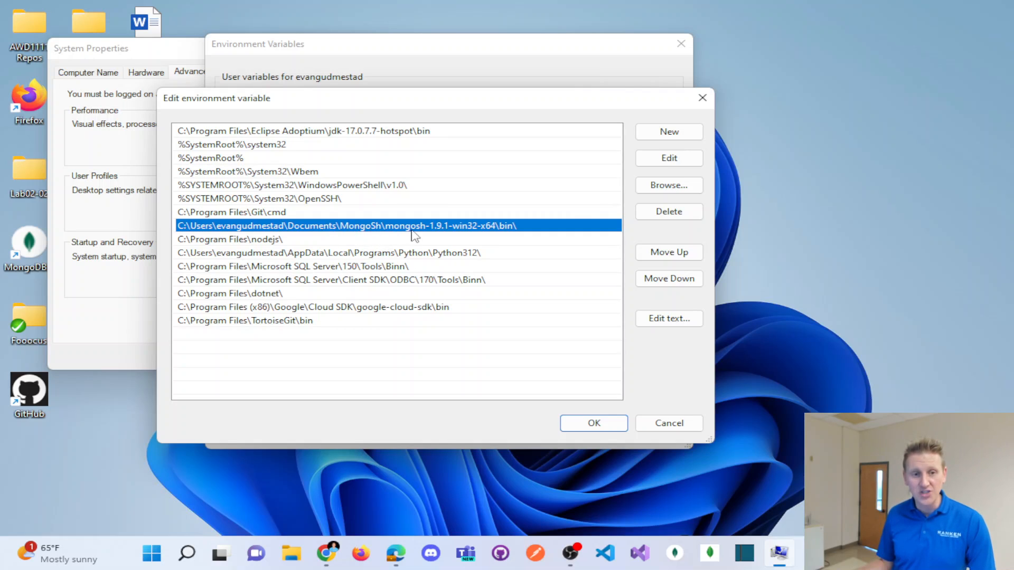
mouse_move(482, 236)
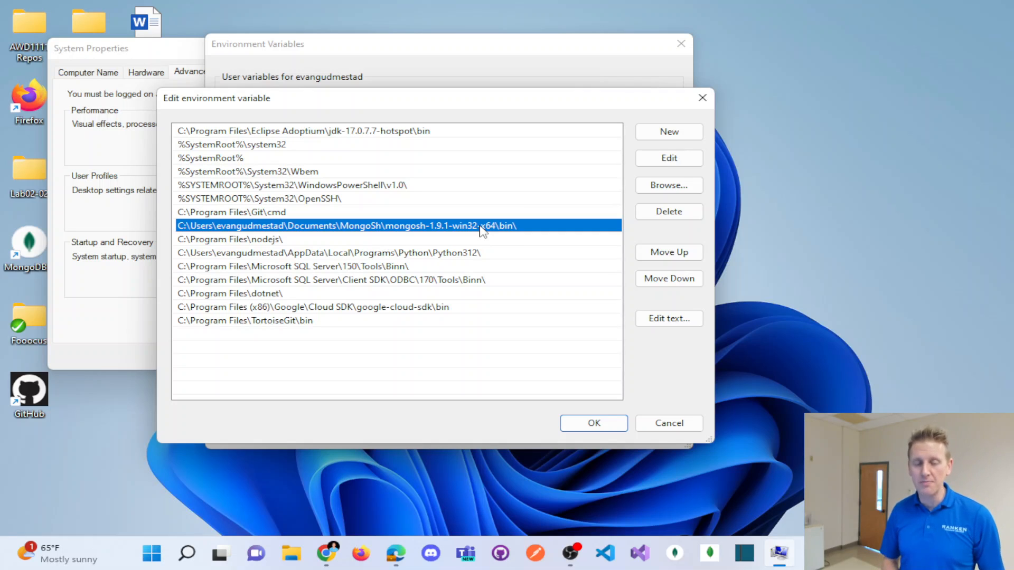
double_click(347, 226)
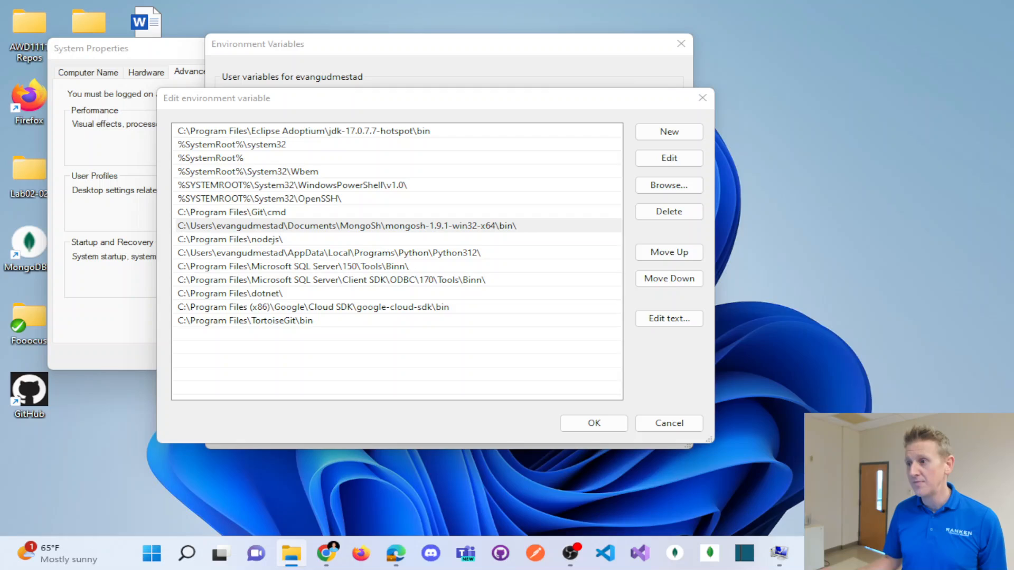
click(291, 555)
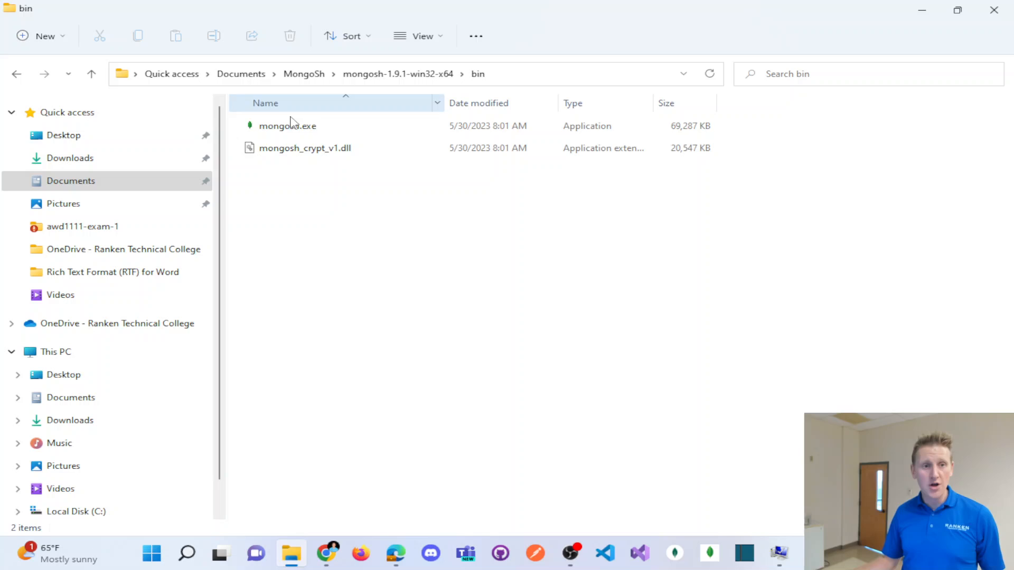
click(288, 126)
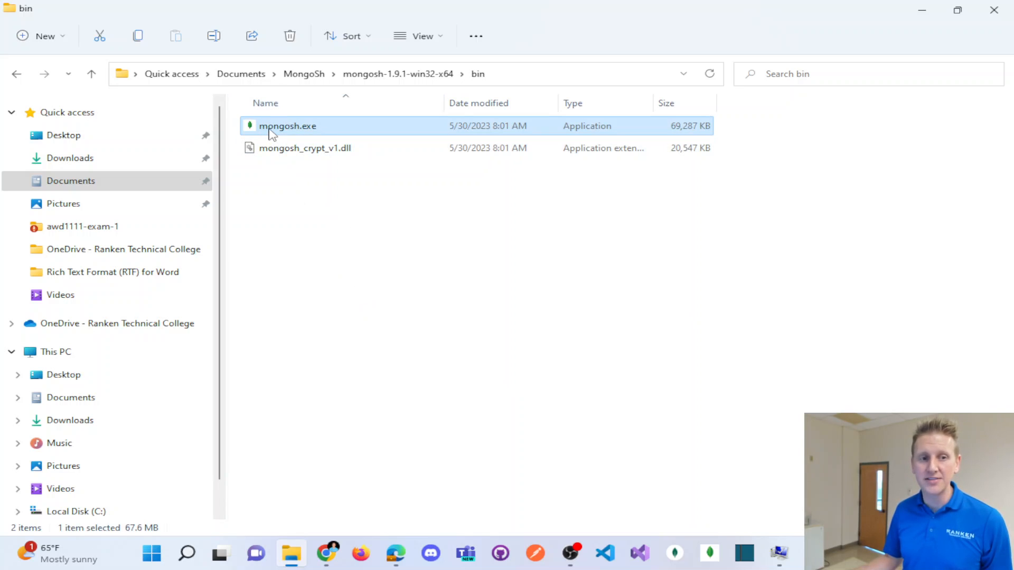
mouse_move(287, 137)
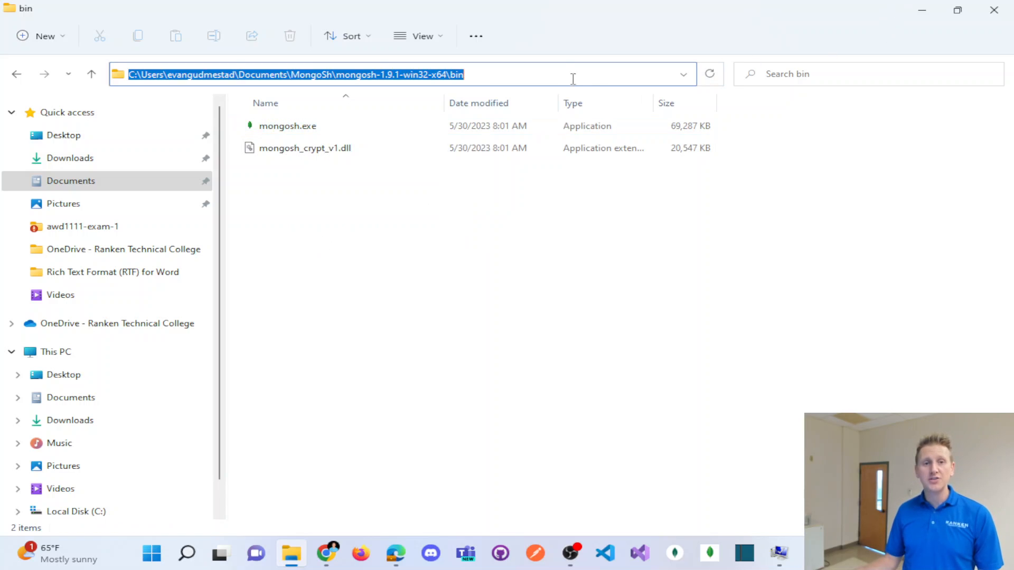
click(450, 74)
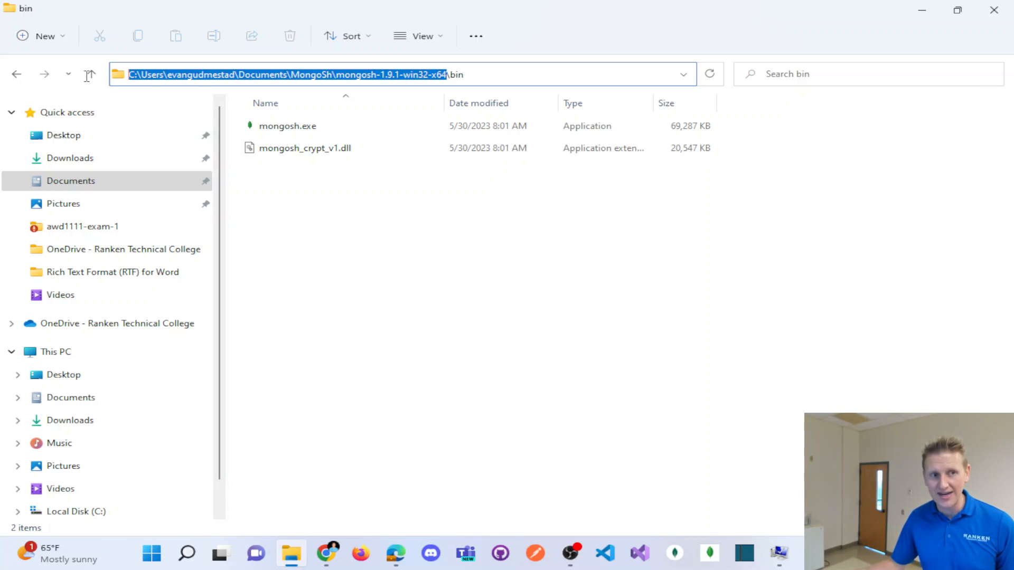
click(224, 74)
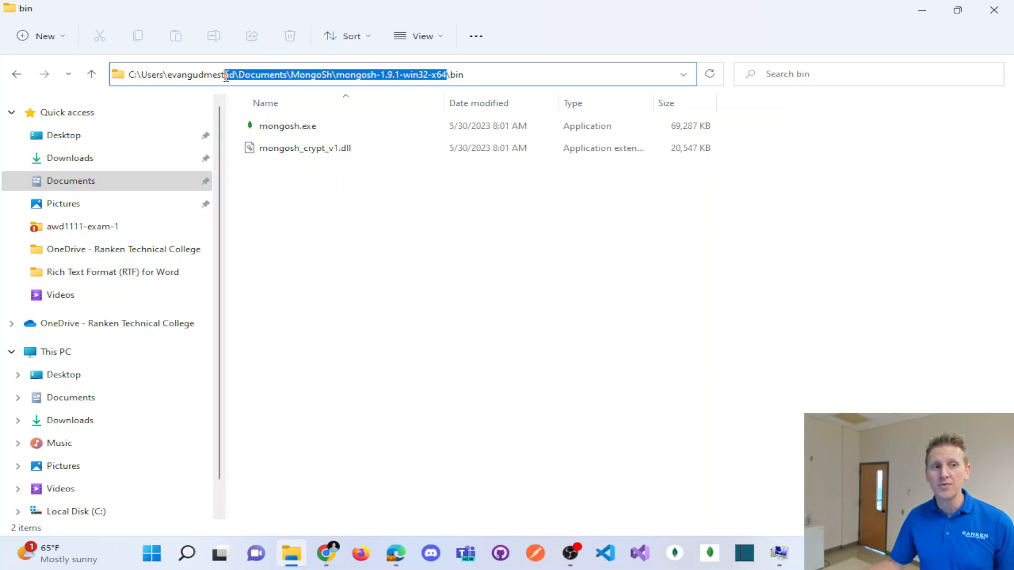
click(259, 74)
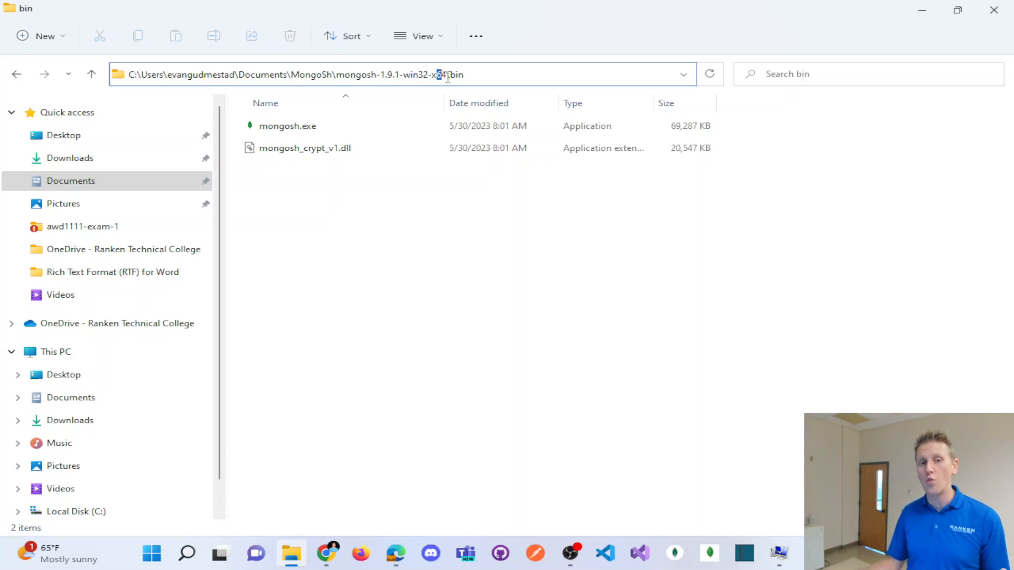
click(288, 126)
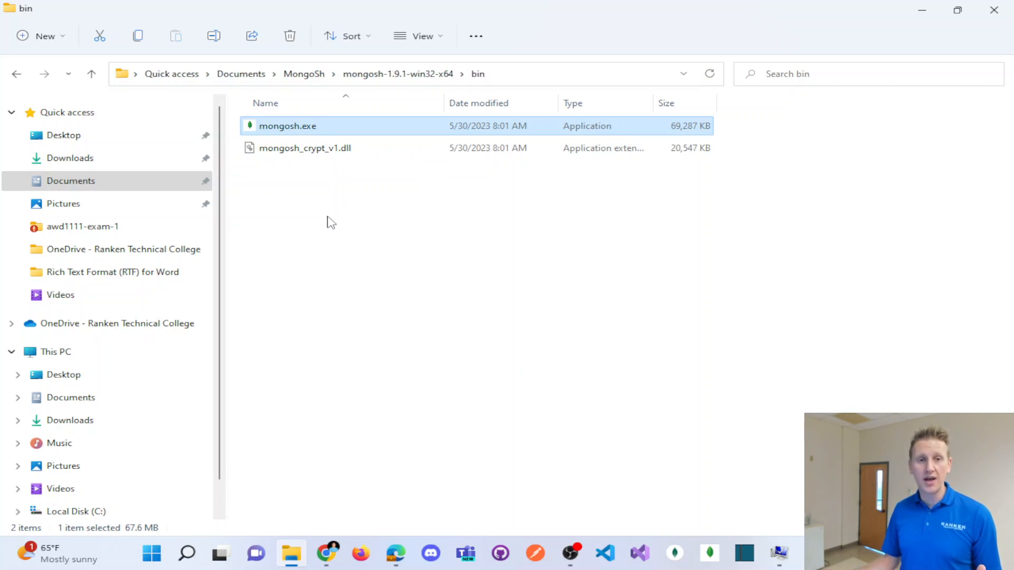
Step: Add a duplicate C:\Users\evangudmestad\Documents\MongoSh\mongosh-1.9.1-win32-x64\bin entry, then cancel without saving
right_click(292, 74)
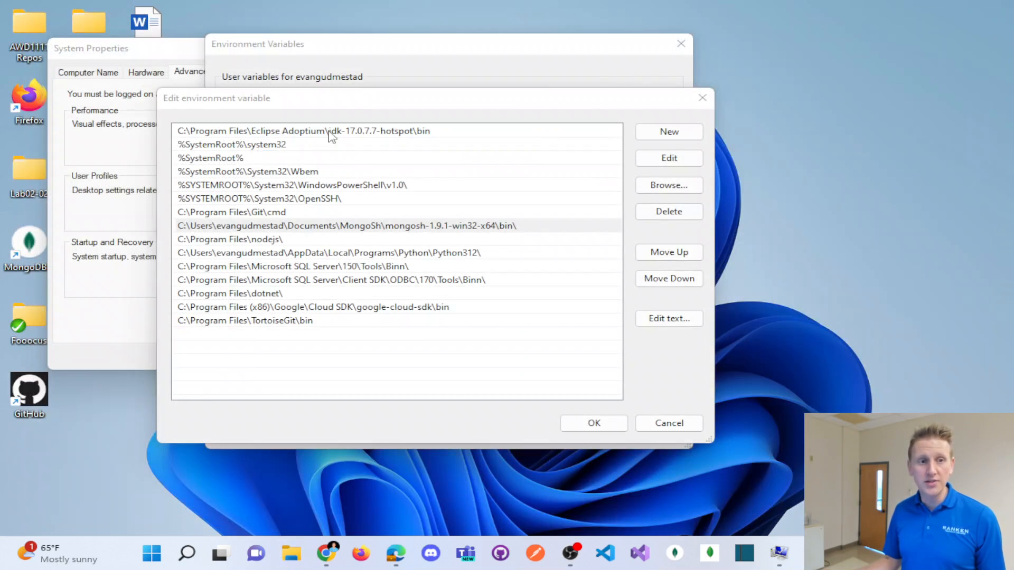
click(669, 132)
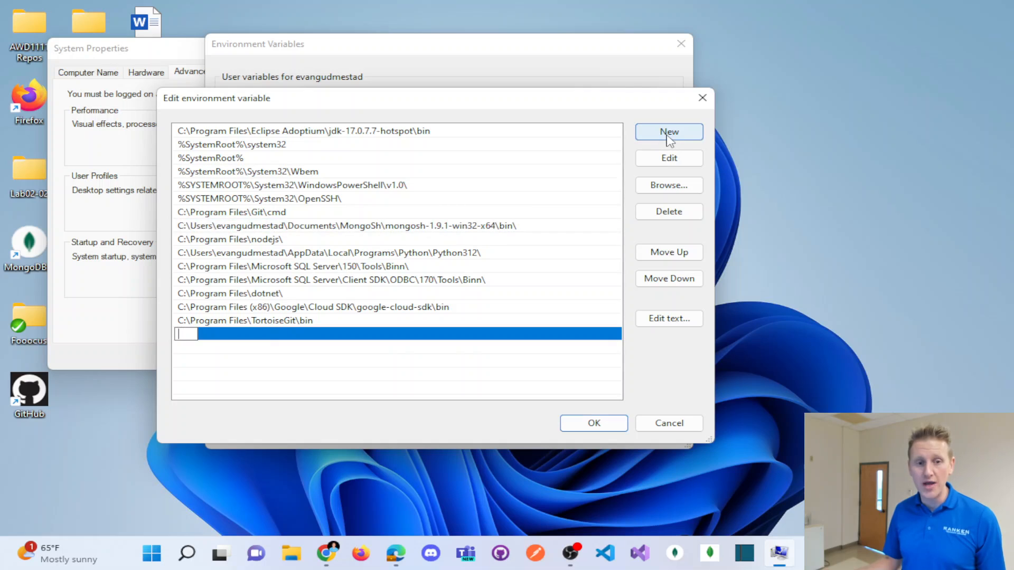
text(C:\Users\evangudmestad\Documents\MongoSh\mongosh-1.9.1-win32-x64\bin)
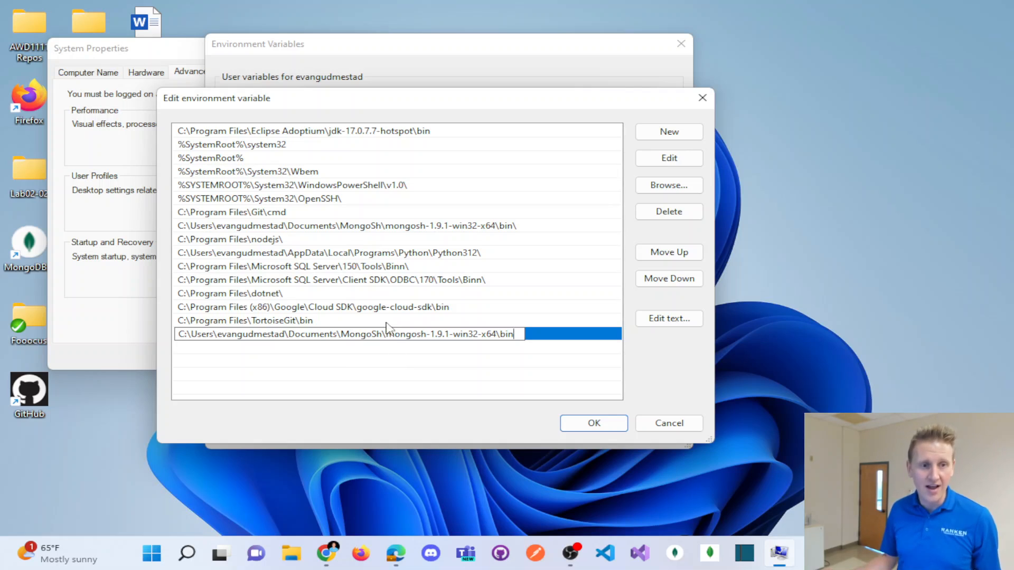
mouse_move(552, 430)
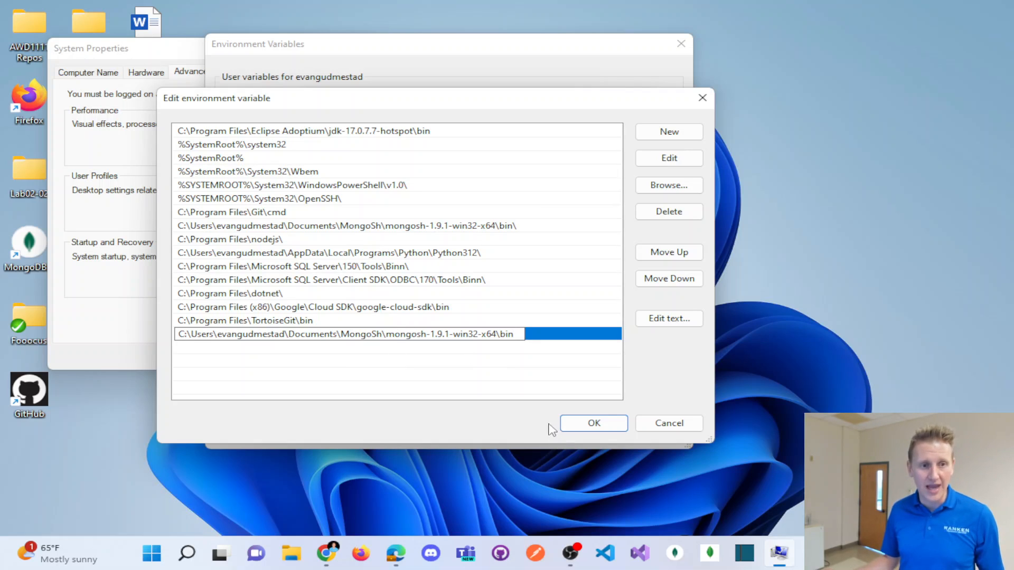
mouse_move(538, 389)
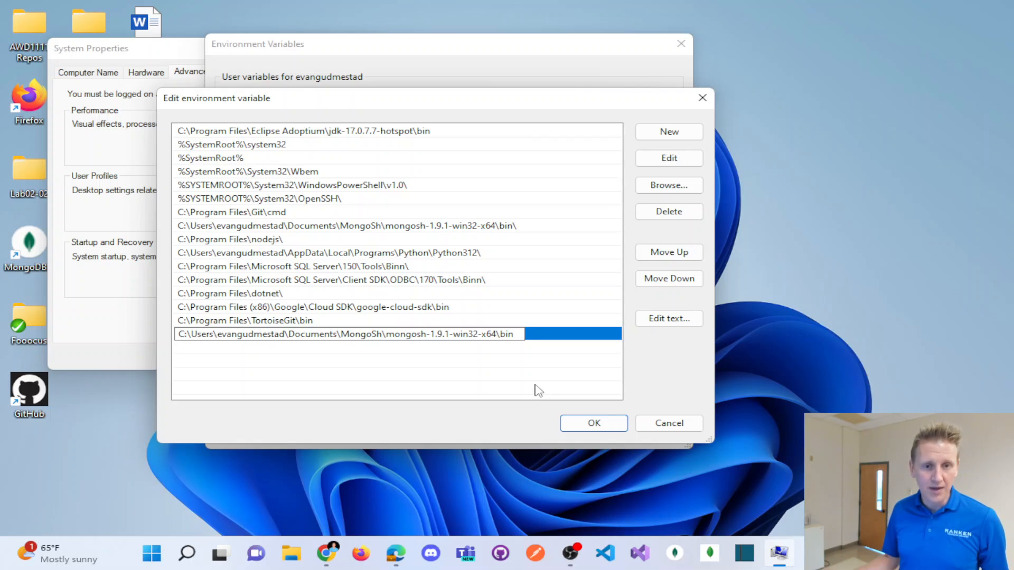
text(\)
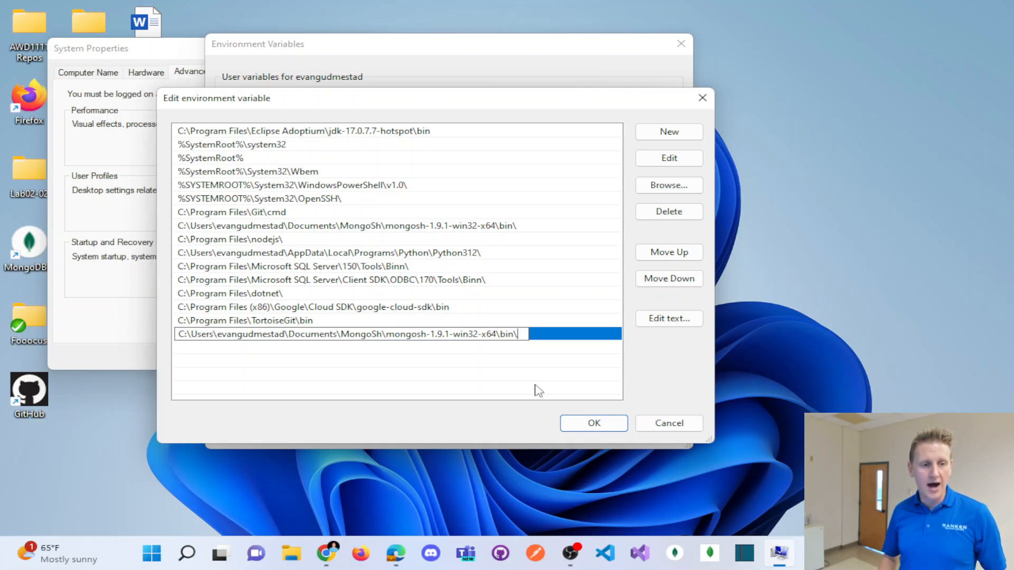
triple_click(350, 334)
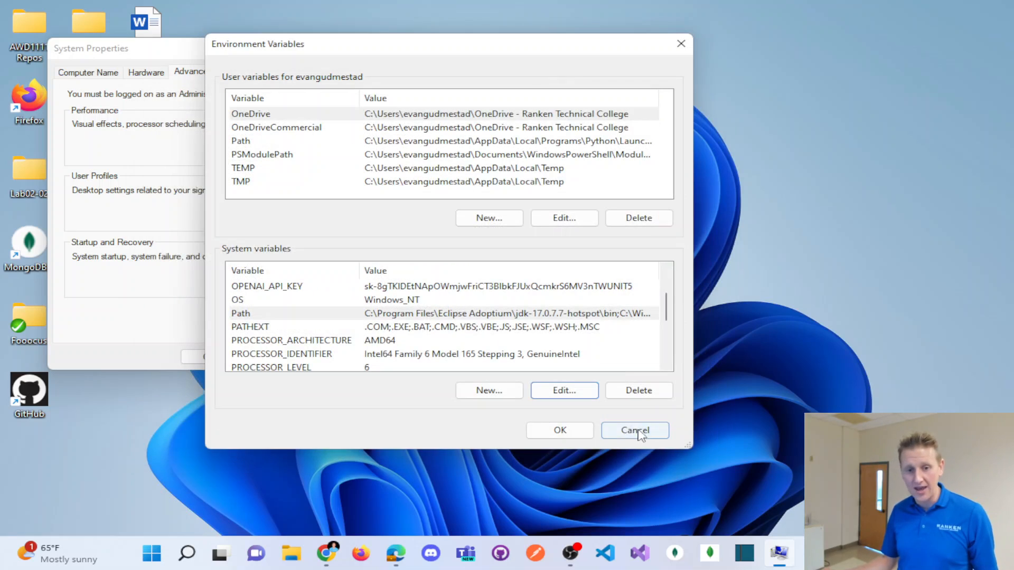
click(634, 430)
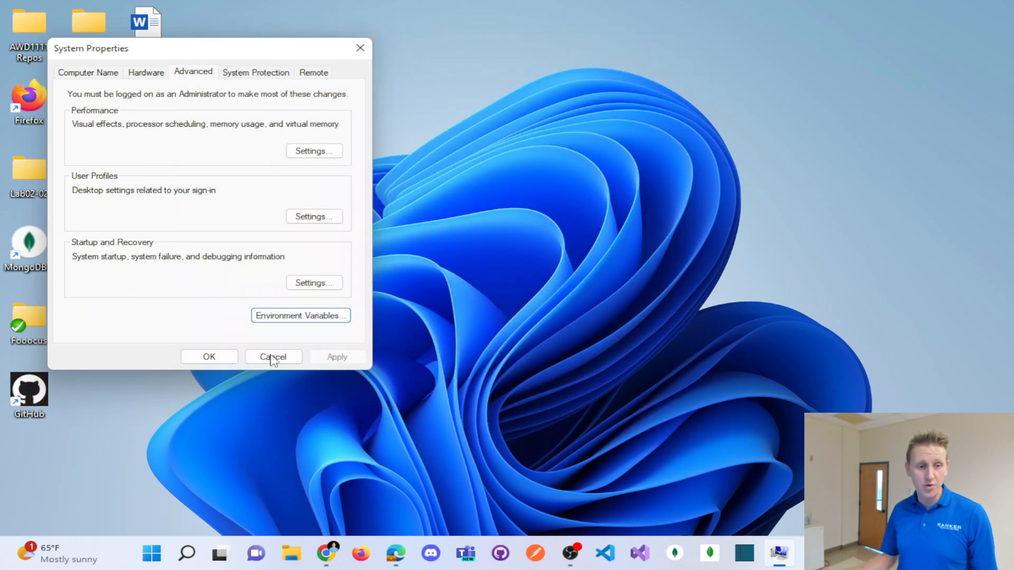
Step: Run the path command in a new Command Prompt and maximize to read the full PATH
click(273, 356)
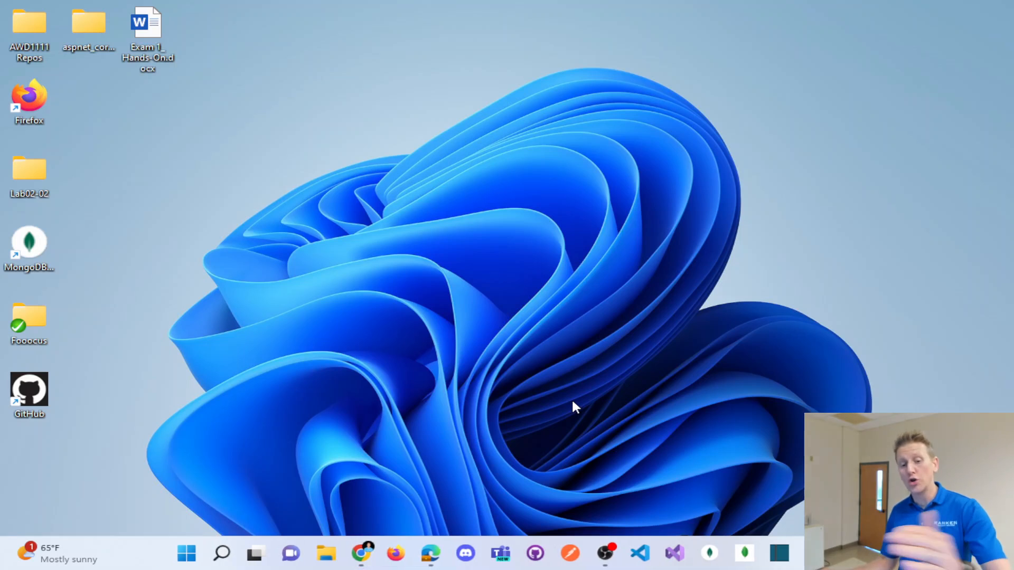
click(186, 553)
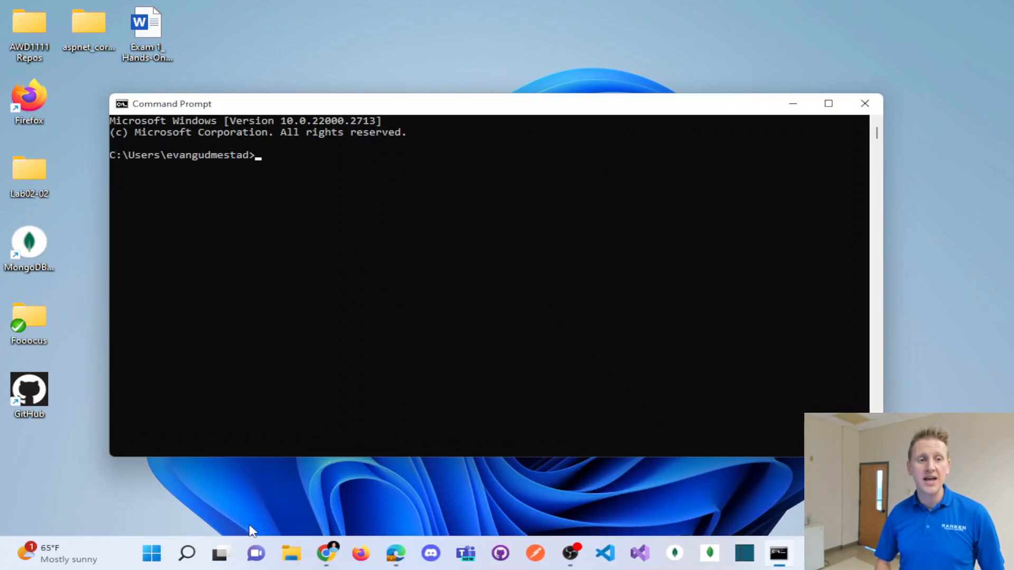
text(path)
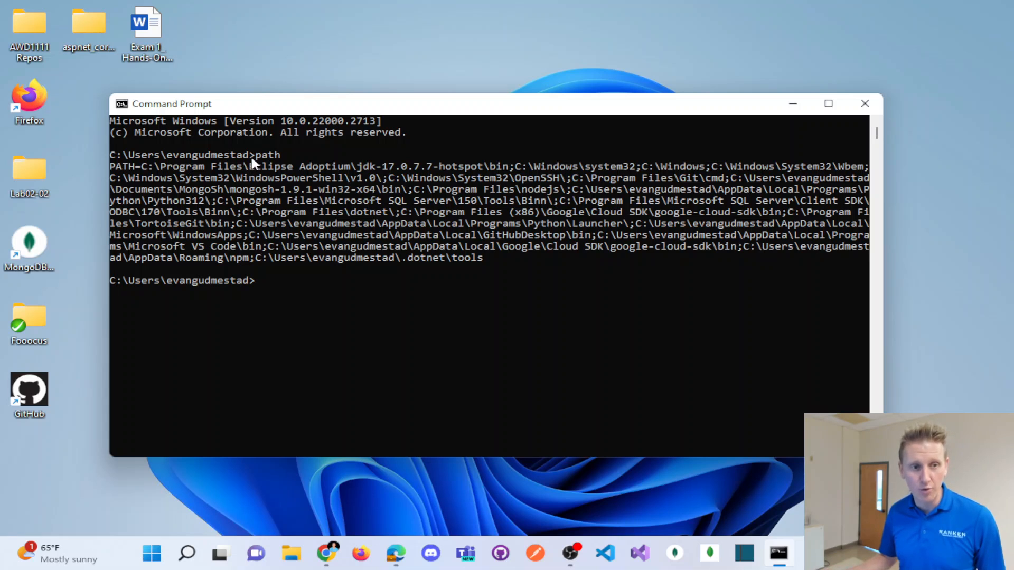
click(829, 103)
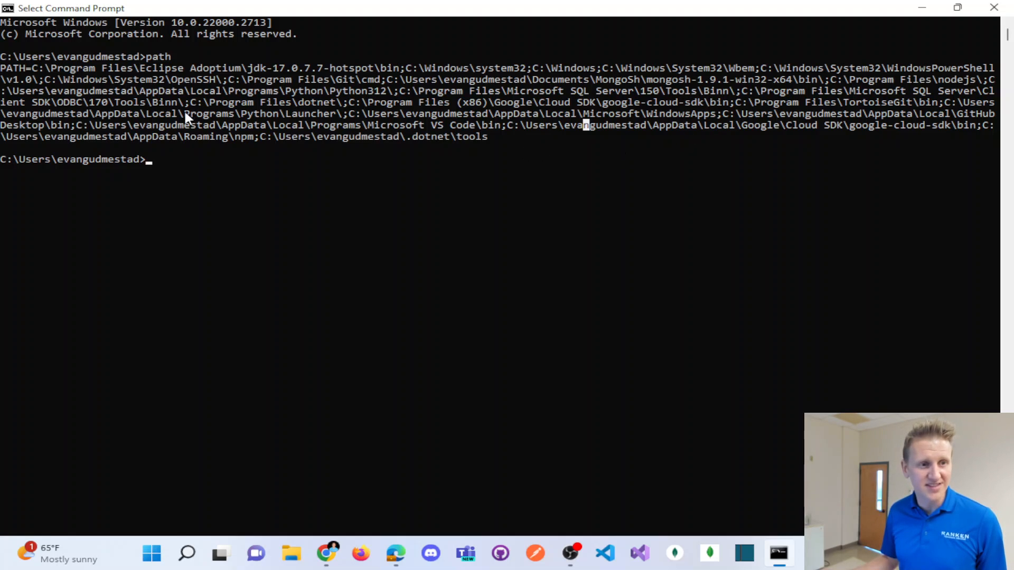
mouse_move(188, 174)
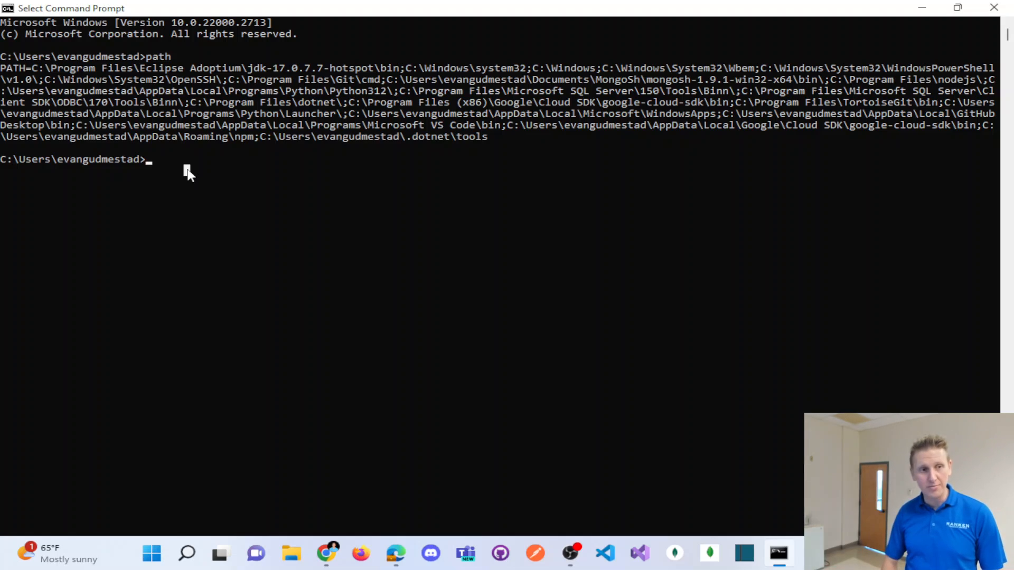
Step: Run mongosh at the prompt and connect to the local MongoDB server
text(mongo)
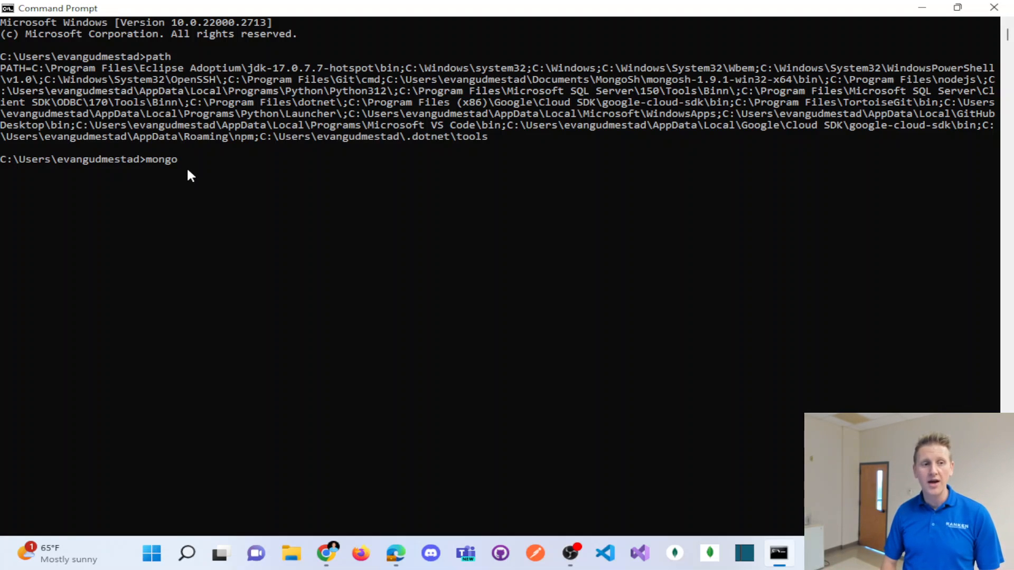
key(Return)
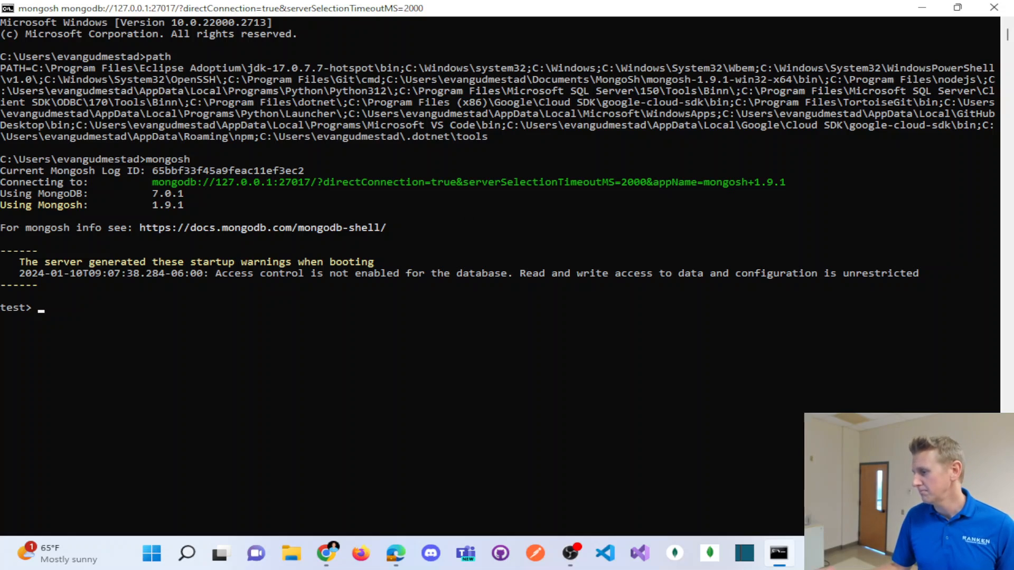
mouse_move(144, 219)
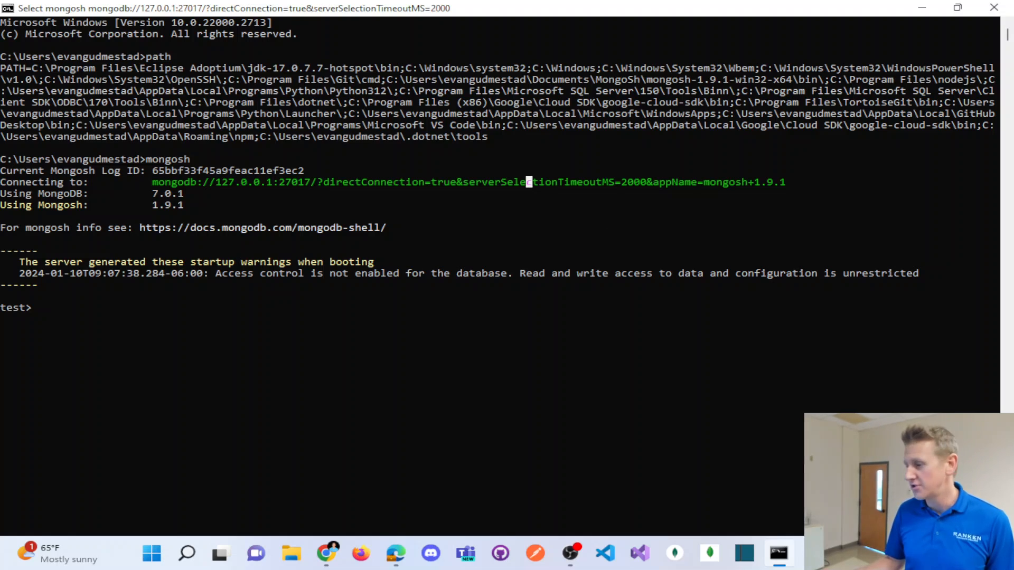
mouse_move(672, 482)
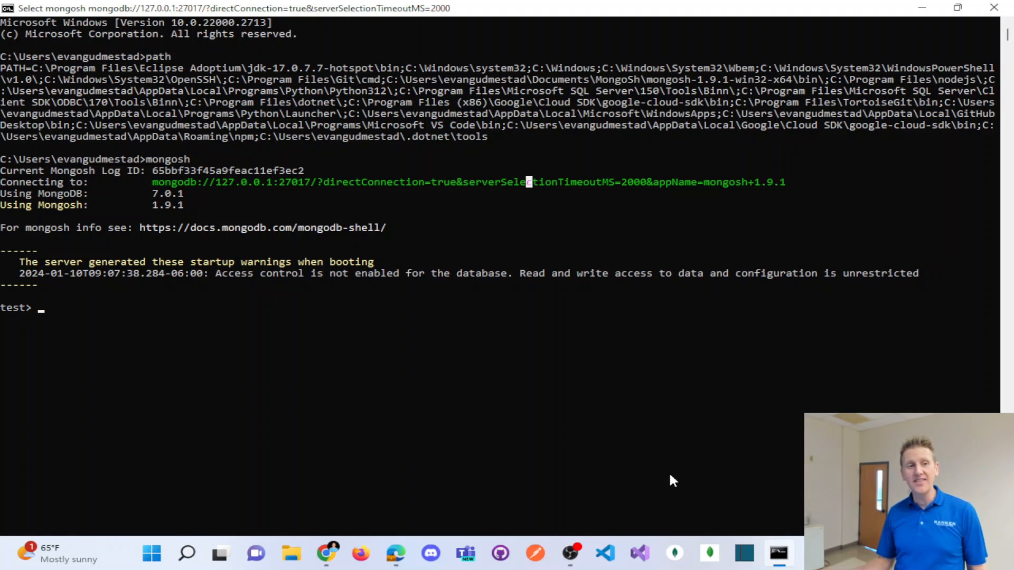
mouse_move(59, 296)
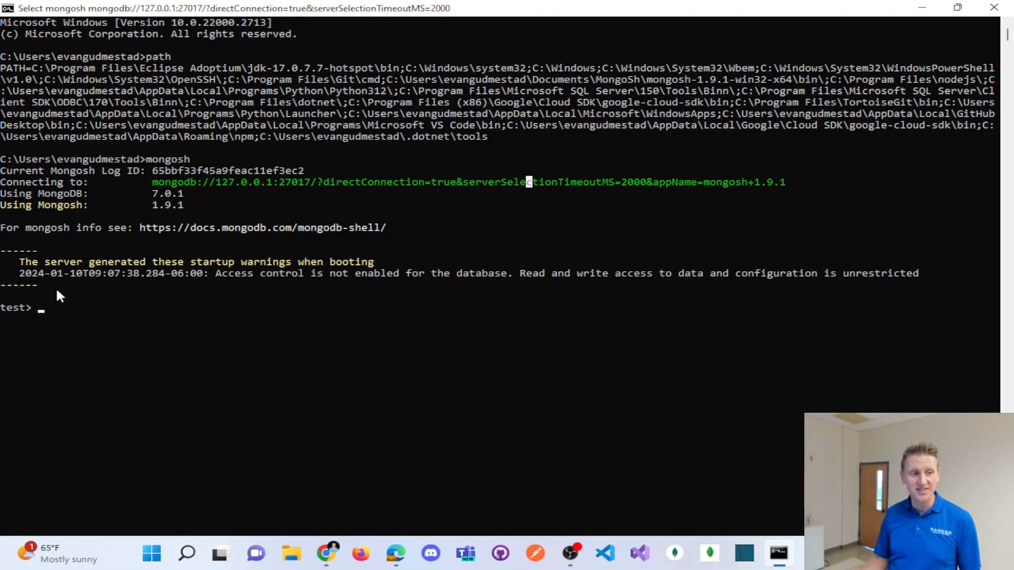
mouse_move(64, 8)
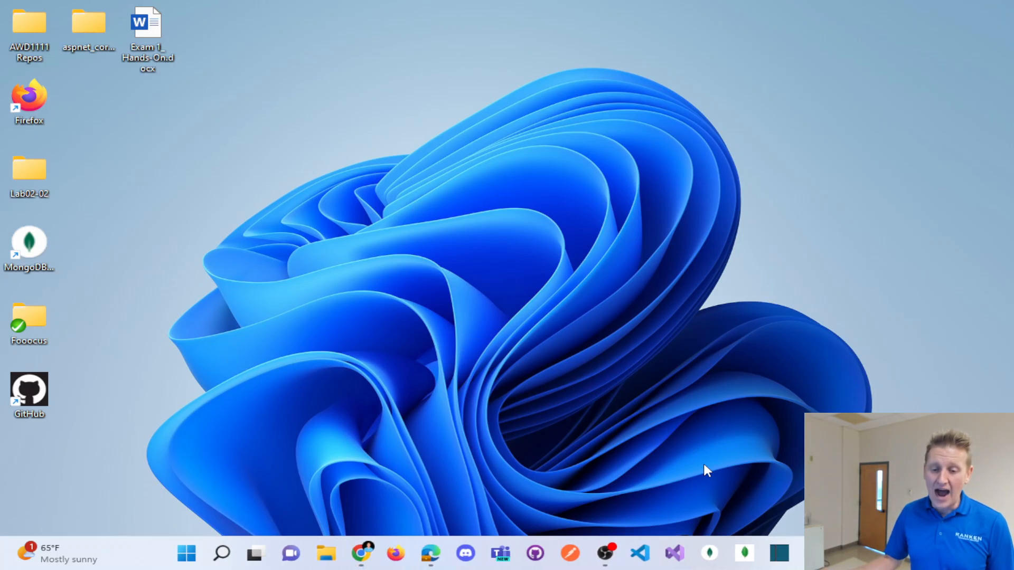
mouse_move(742, 553)
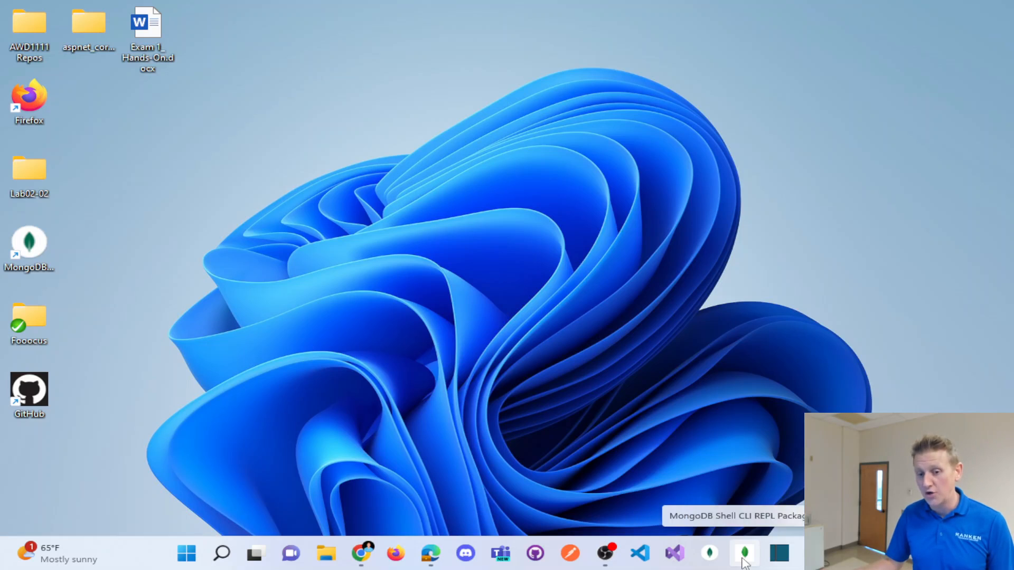
Step: Launch MongoDB Shell from its taskbar pin, accept the default connection string, then close it
click(741, 554)
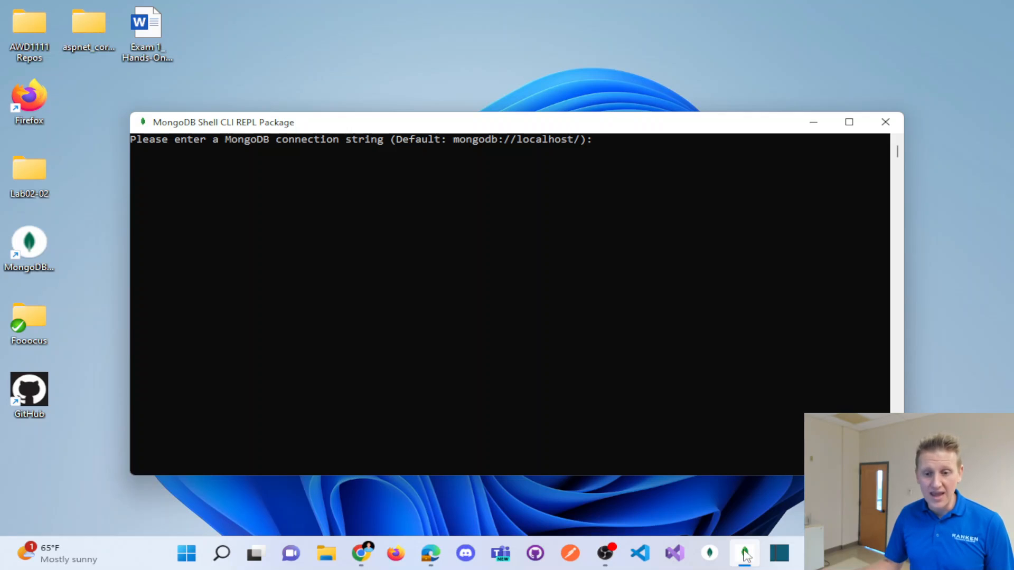
mouse_move(744, 553)
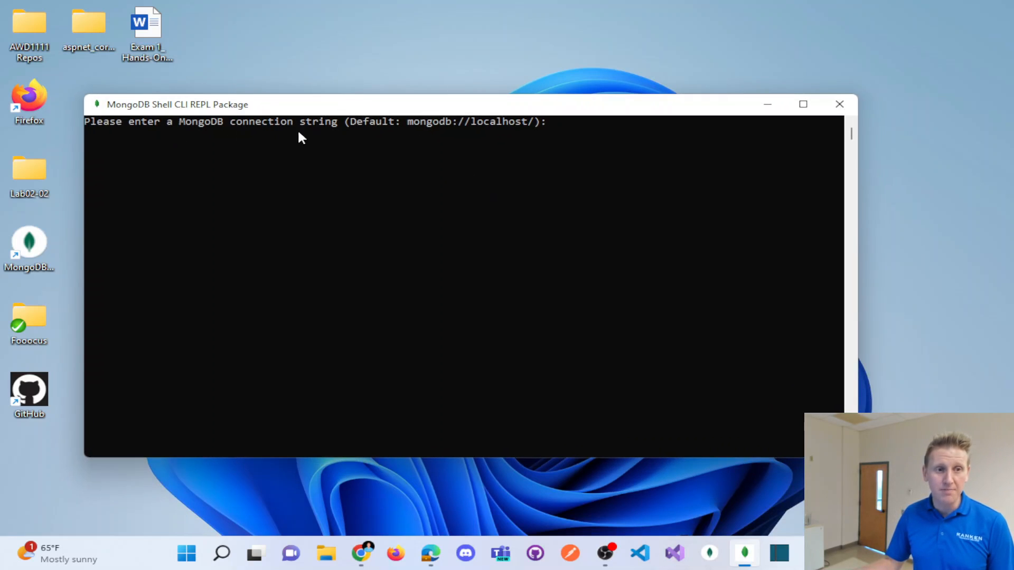
key(Return)
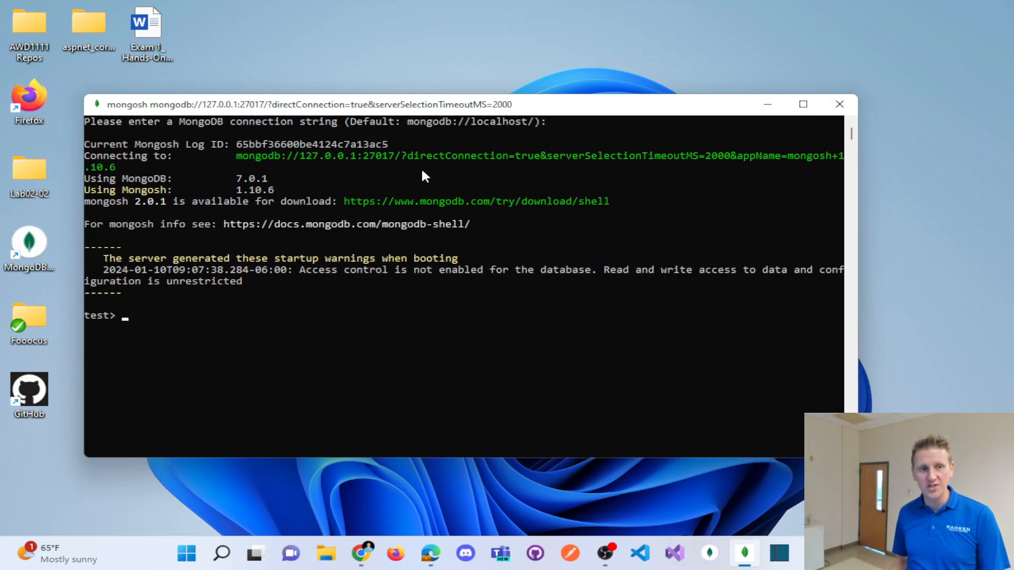
click(840, 104)
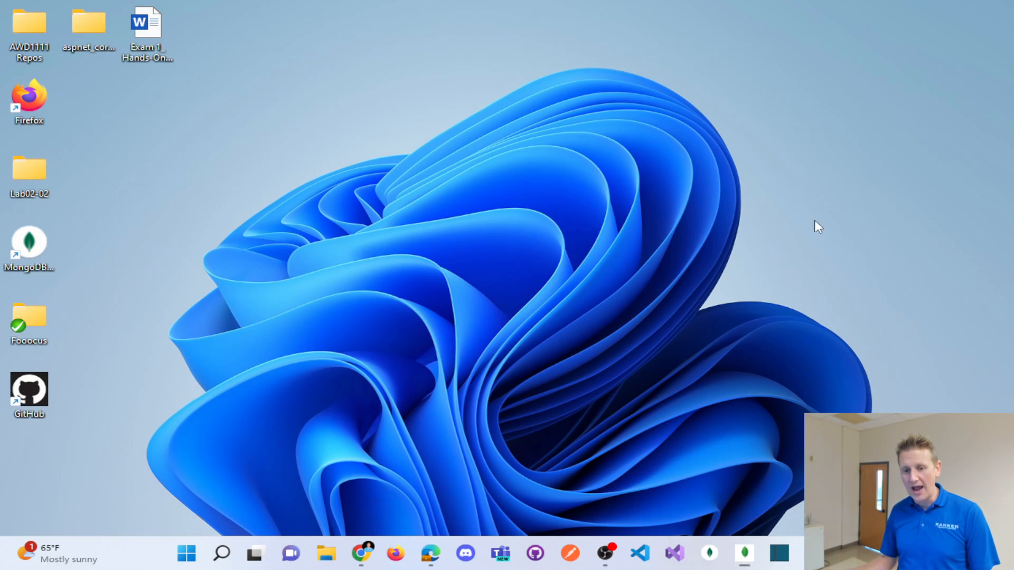
mouse_move(743, 553)
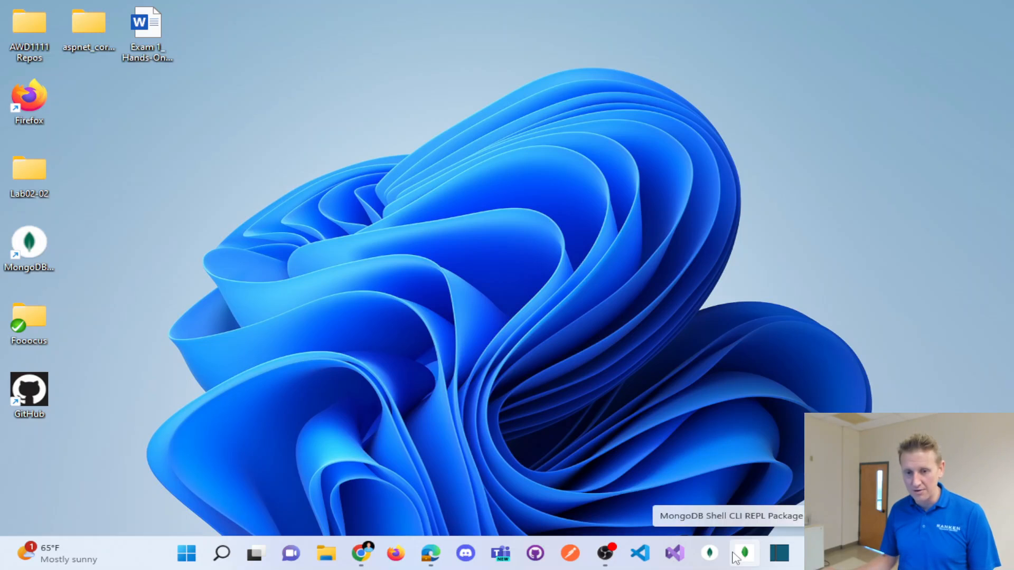
Step: Start a MongoDB Shell CLI REPL session from the taskbar shortcut menu with the default connection string
right_click(744, 553)
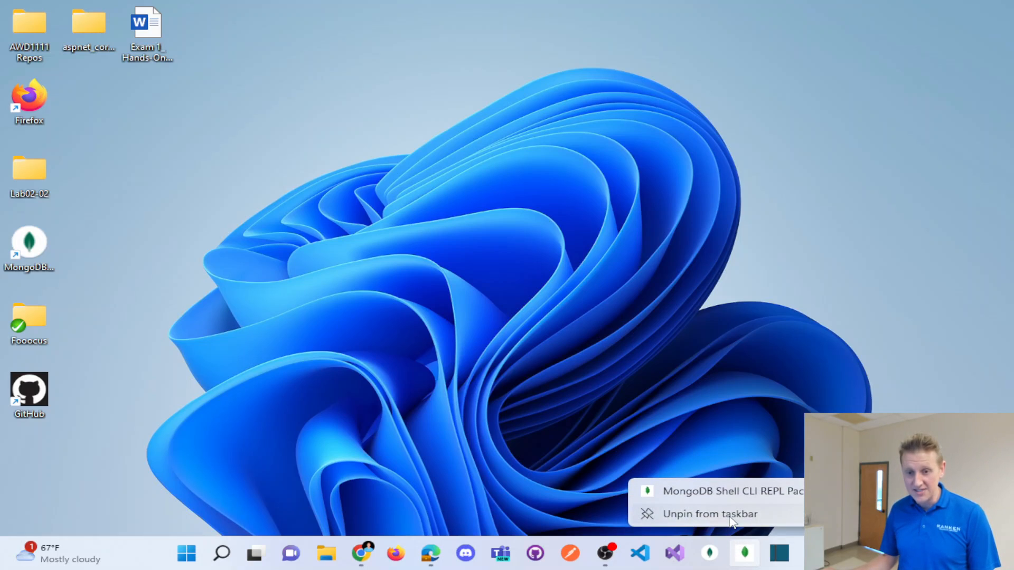
click(731, 491)
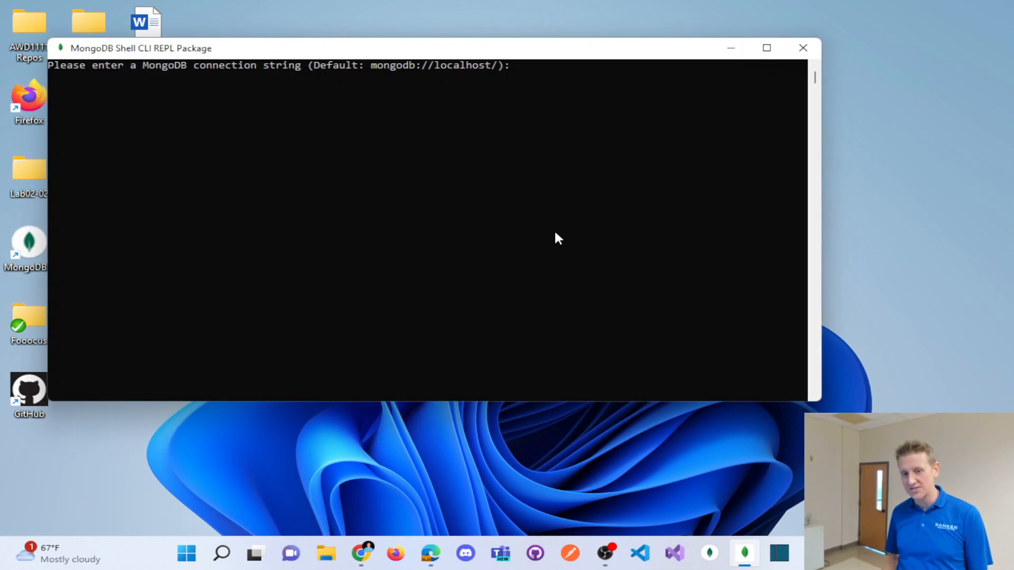
key(Return)
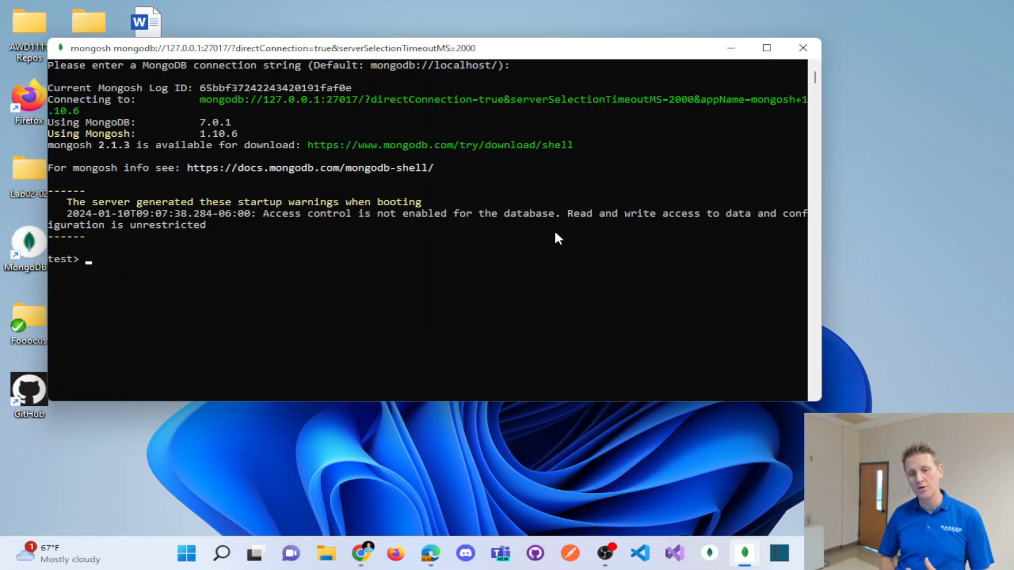
mouse_move(773, 70)
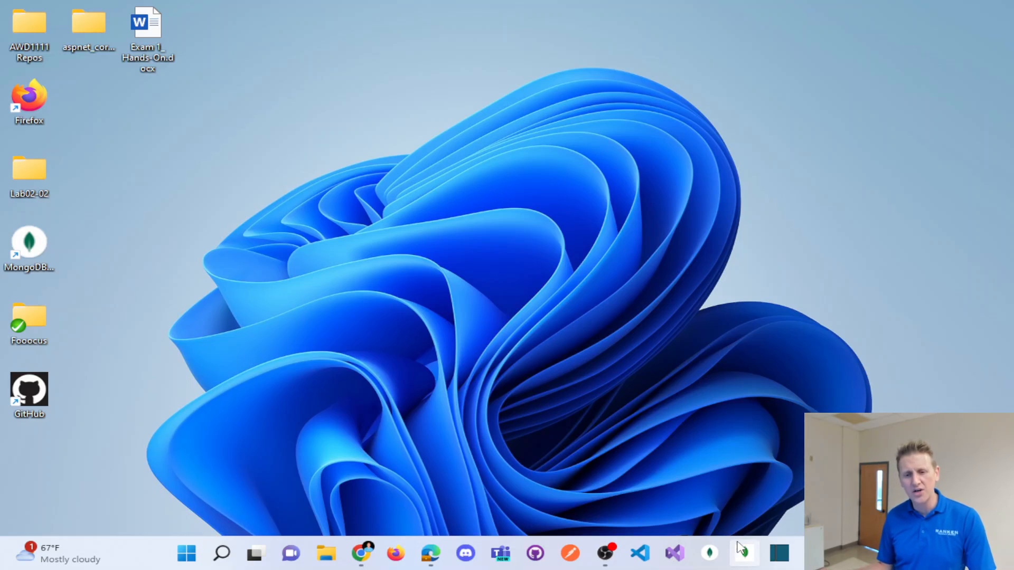
mouse_move(742, 553)
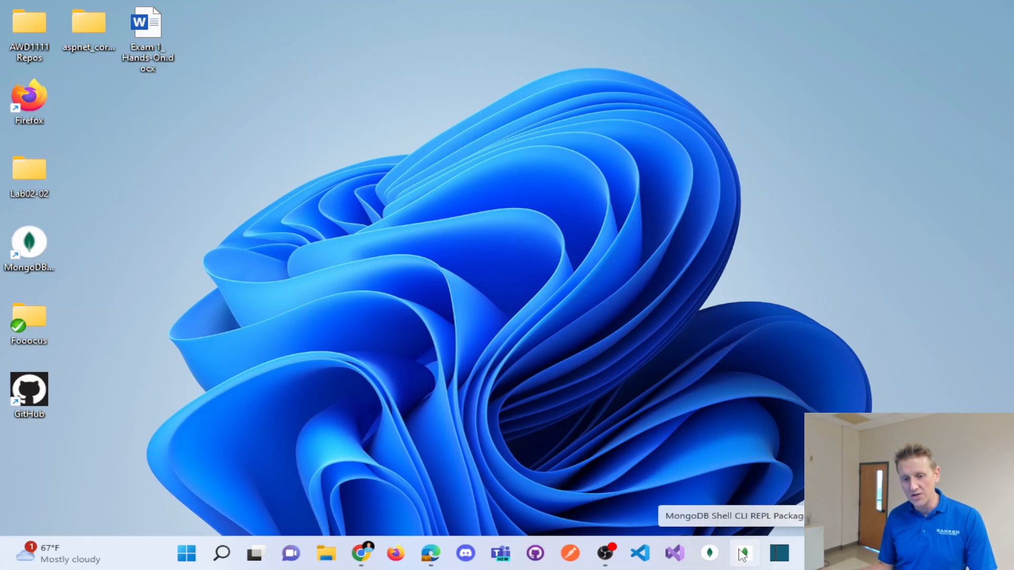
mouse_move(725, 426)
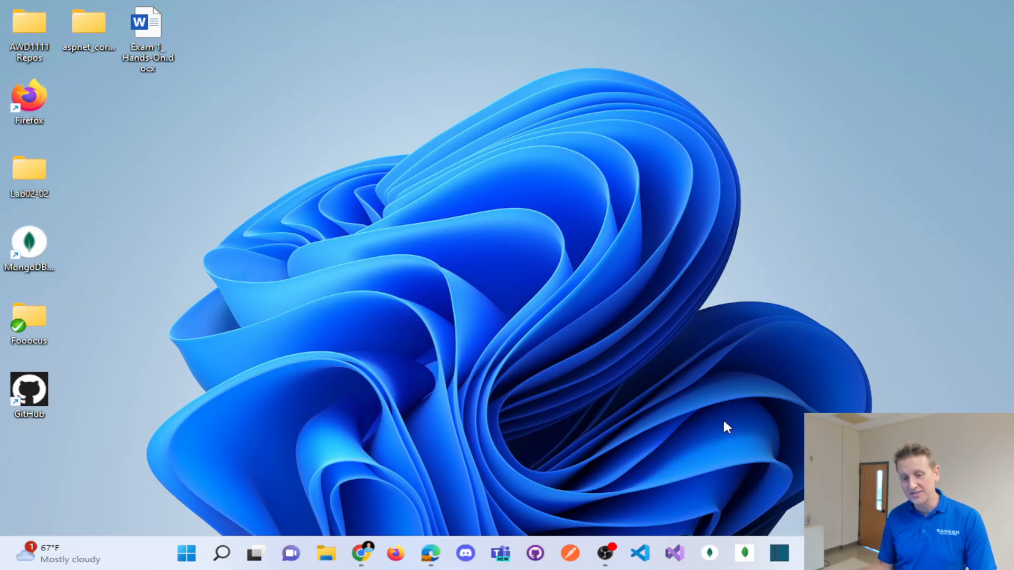
mouse_move(743, 554)
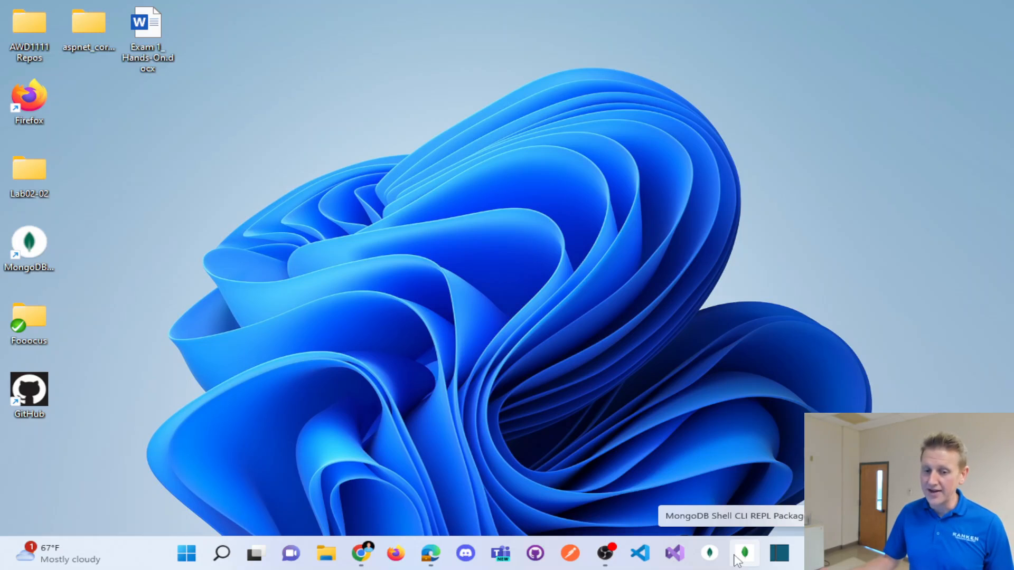
mouse_move(710, 553)
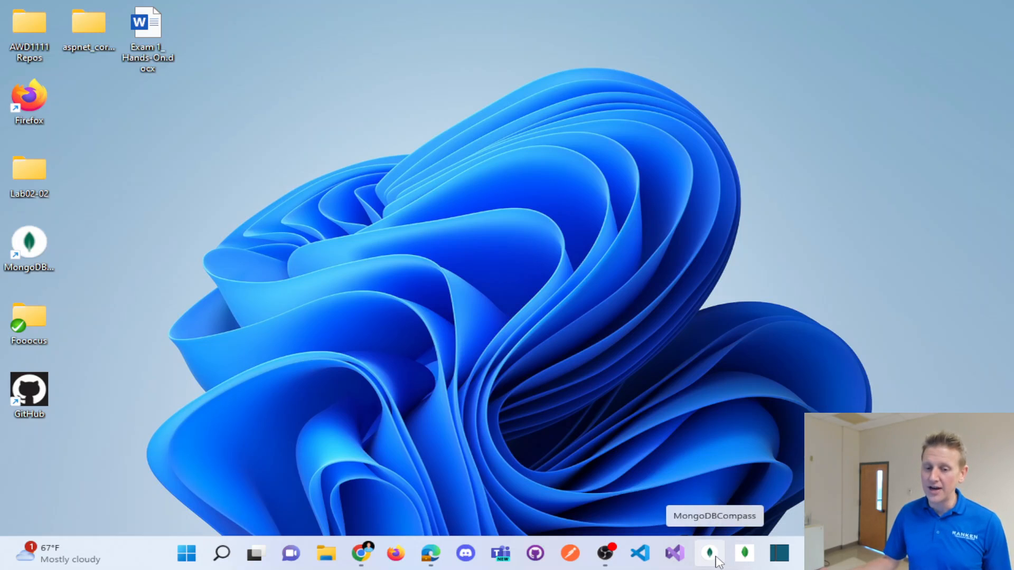